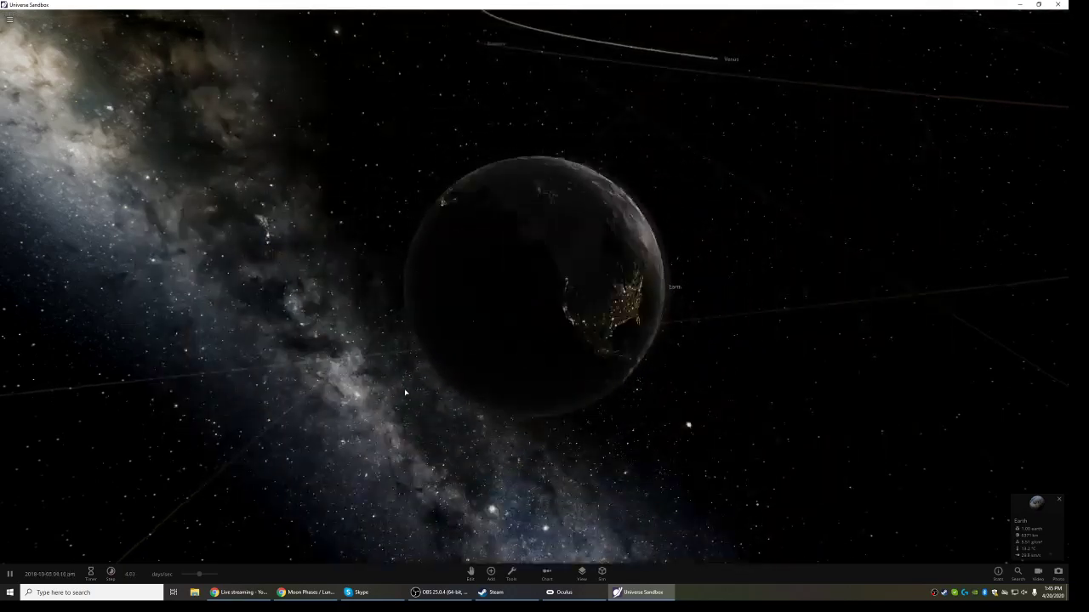
Change the simulation time rate from days per second to minutes per second
click(162, 574)
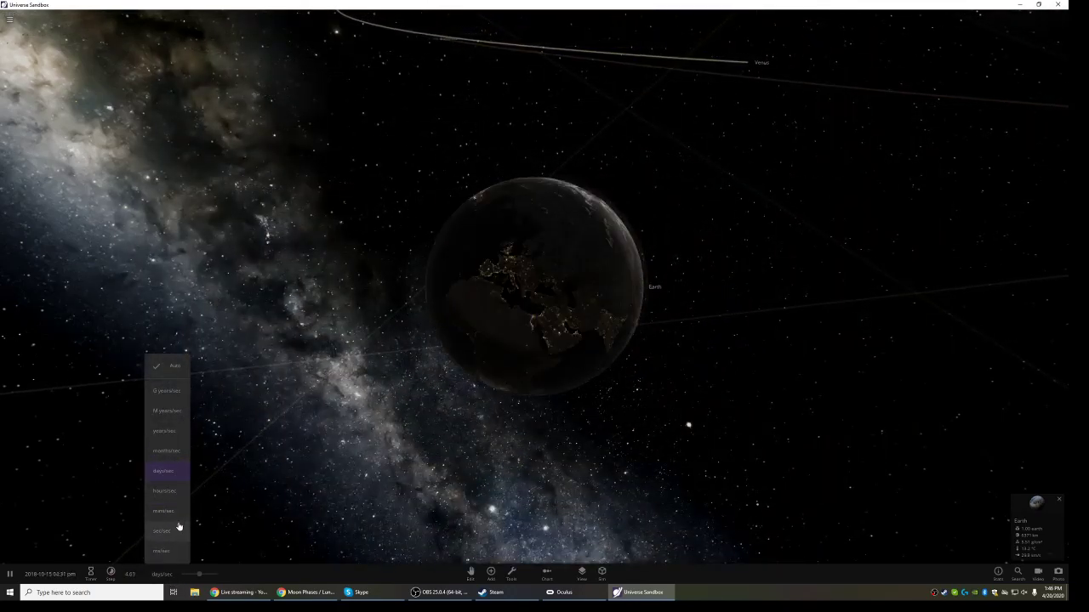
click(162, 511)
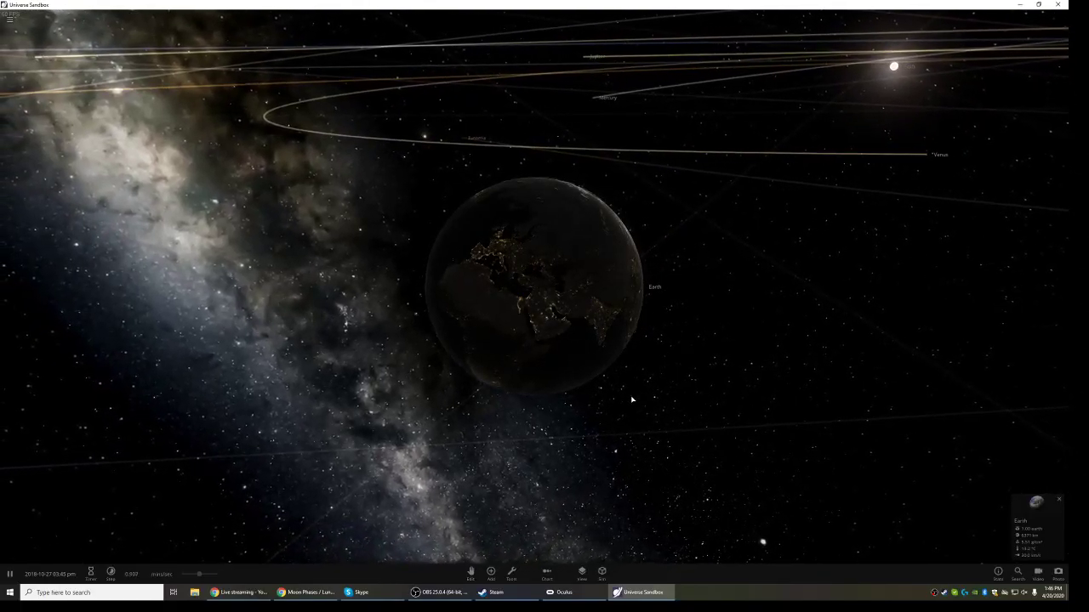
scroll(down, 3)
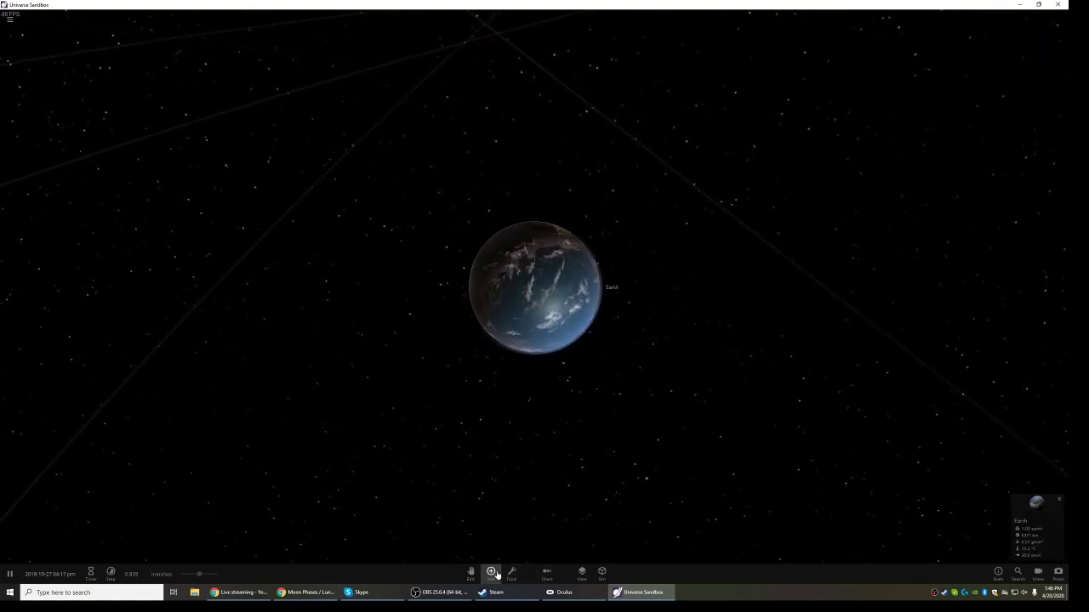
Place a Moon from the Objects catalog in space near Earth
click(490, 570)
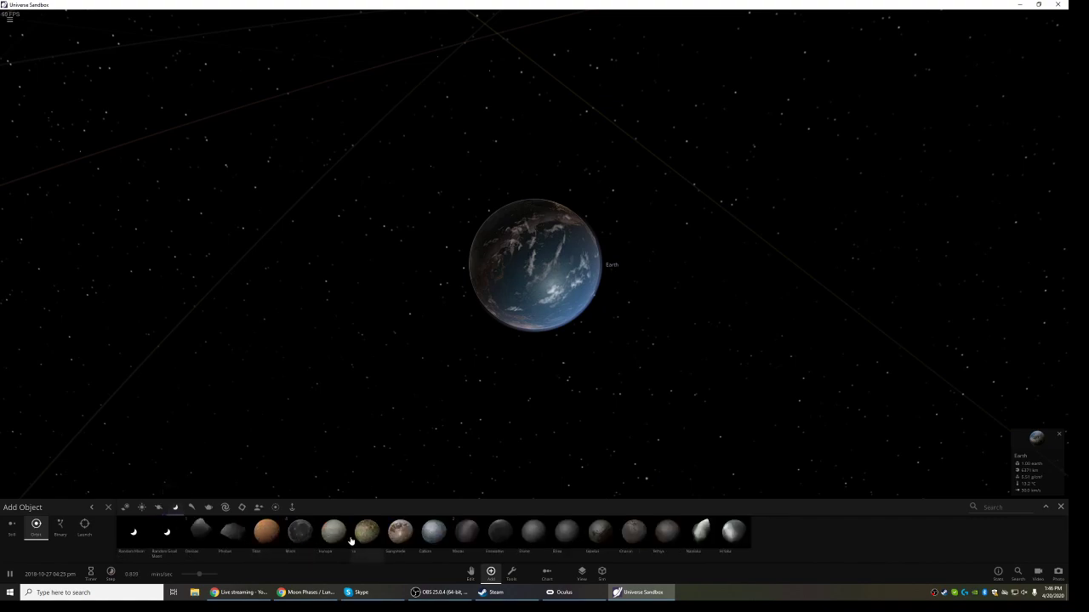
mouse_move(299, 536)
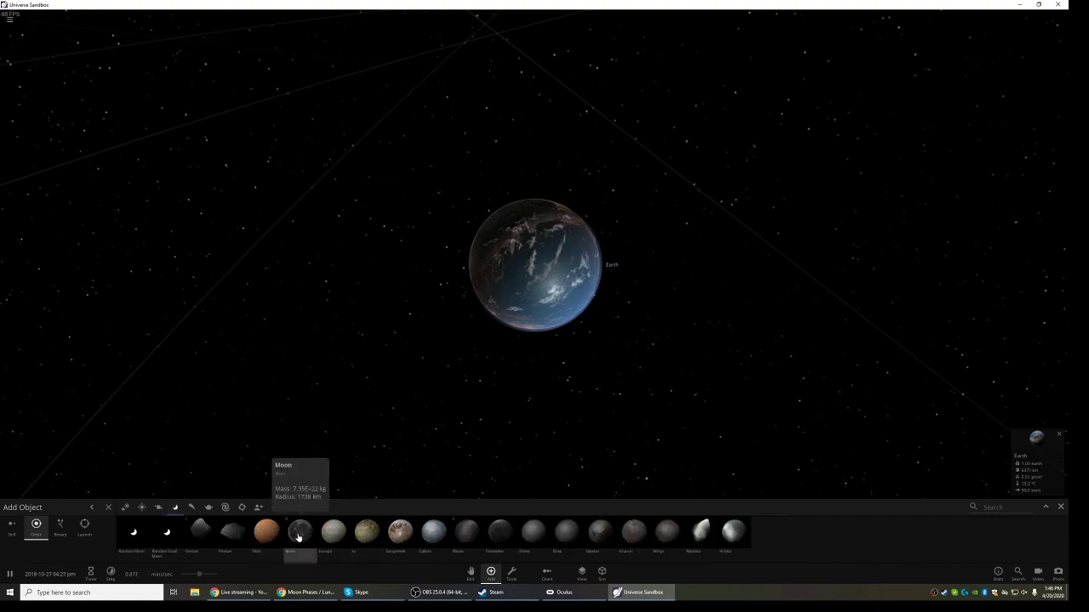
click(299, 531)
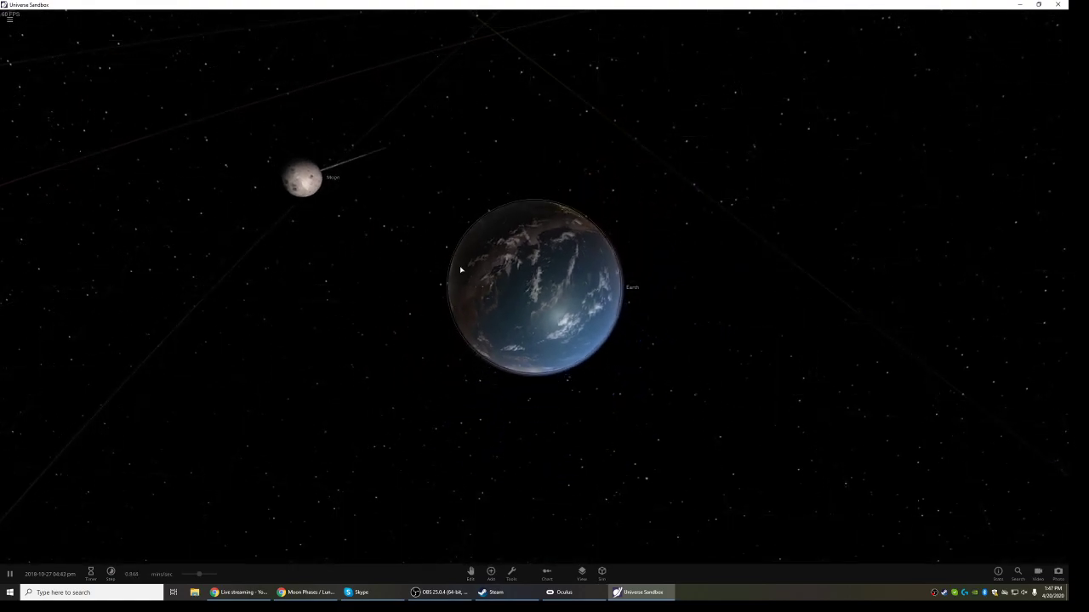
Set the time speed unit to hours per second after the Moon orbits
click(160, 574)
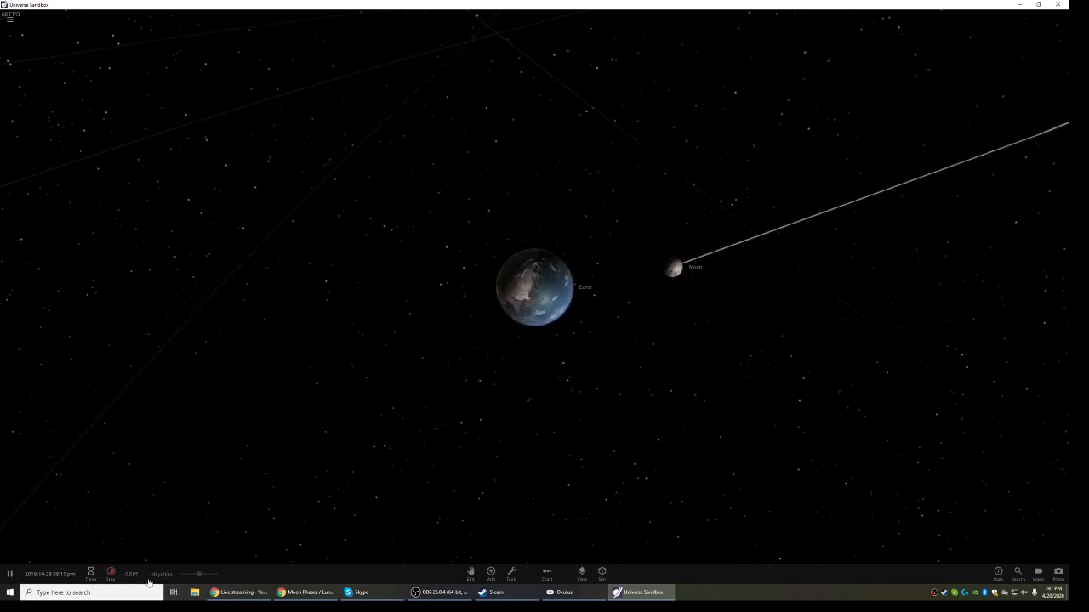
click(161, 574)
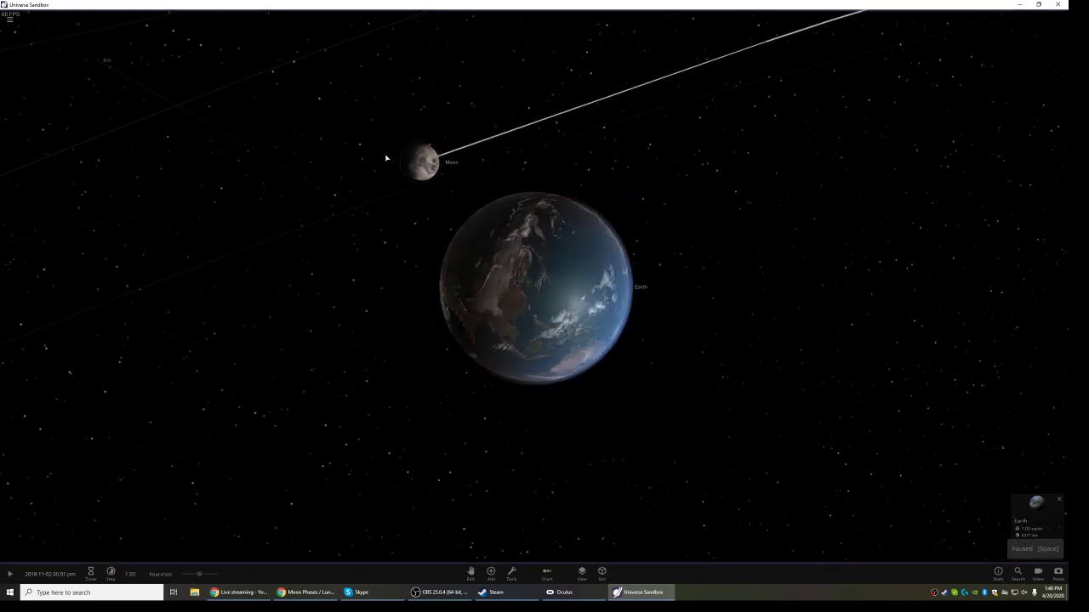
Resume time so the Moon advances about four hours around Earth
scroll(down, 3)
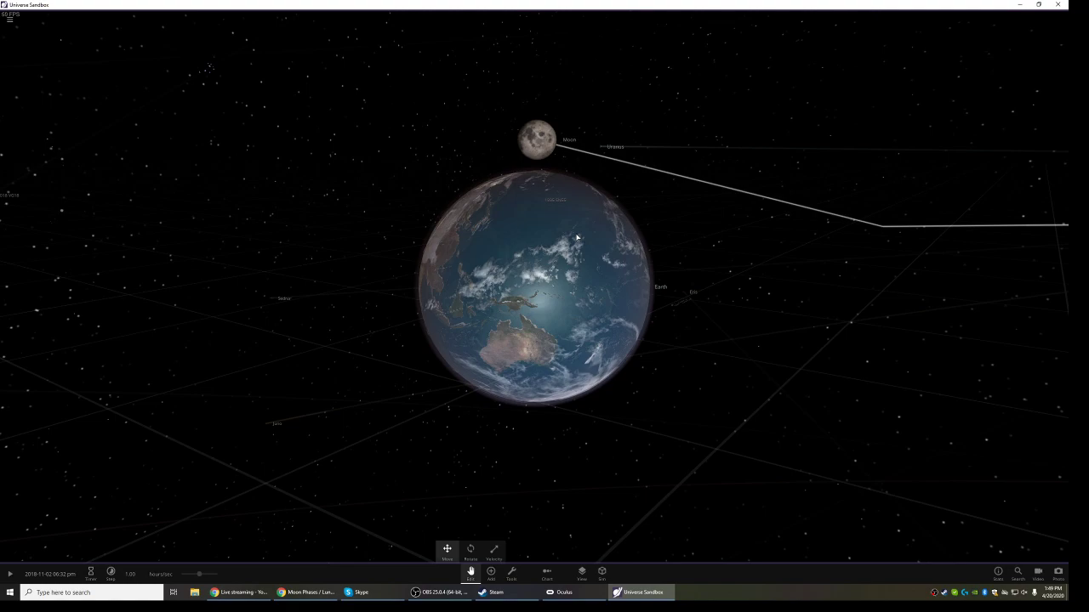
mouse_move(589, 230)
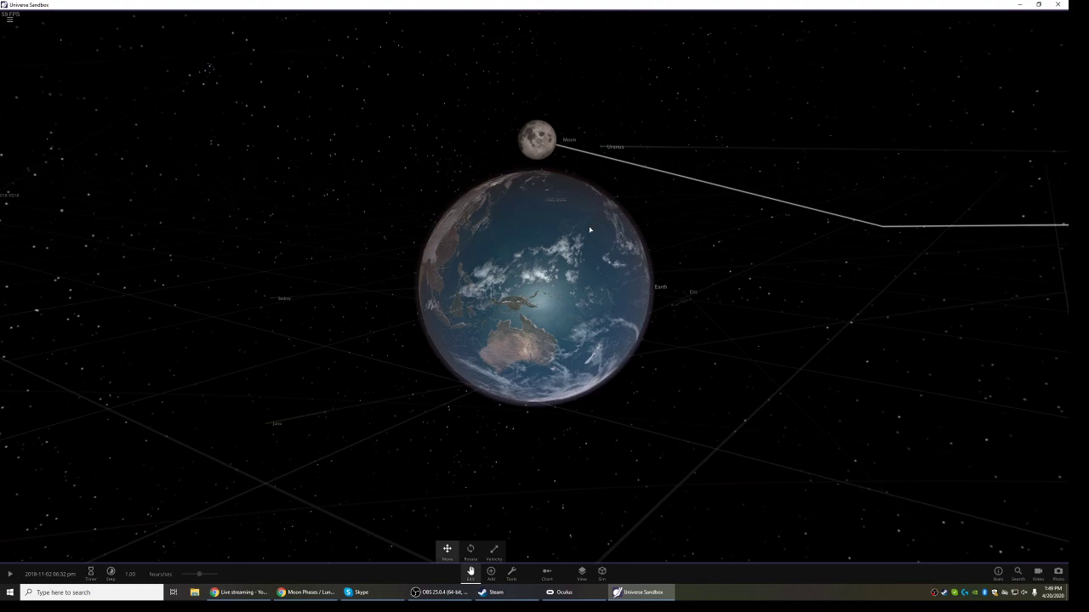
mouse_move(636, 211)
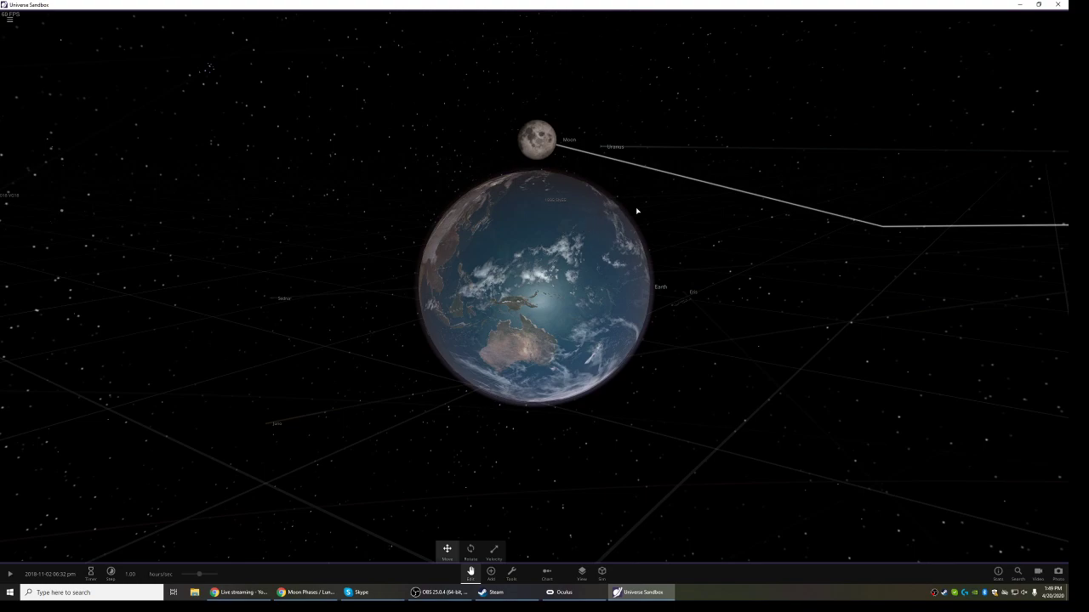
mouse_move(653, 214)
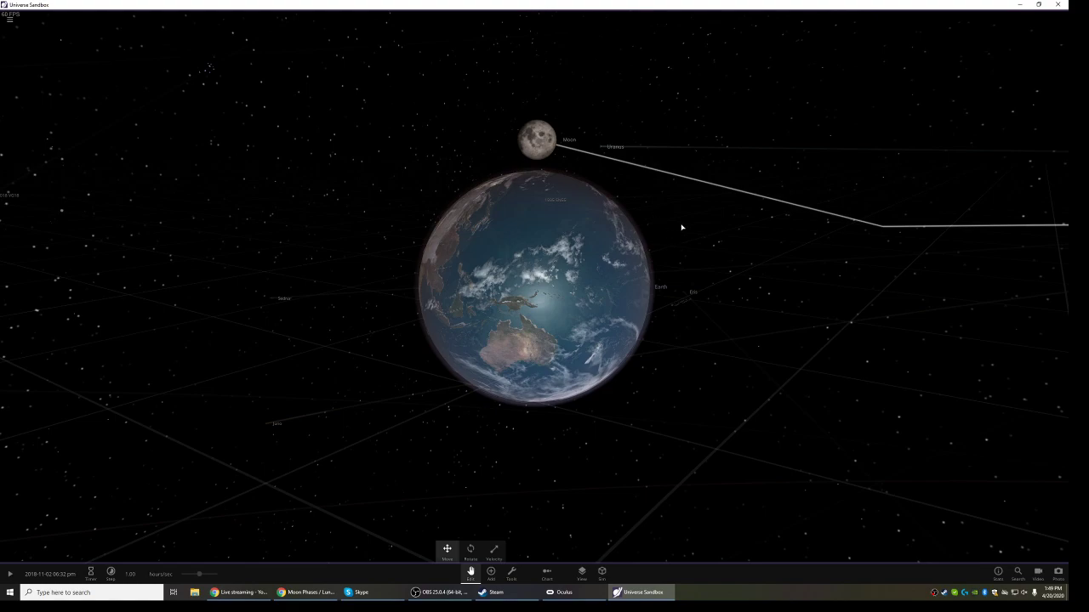
key(space)
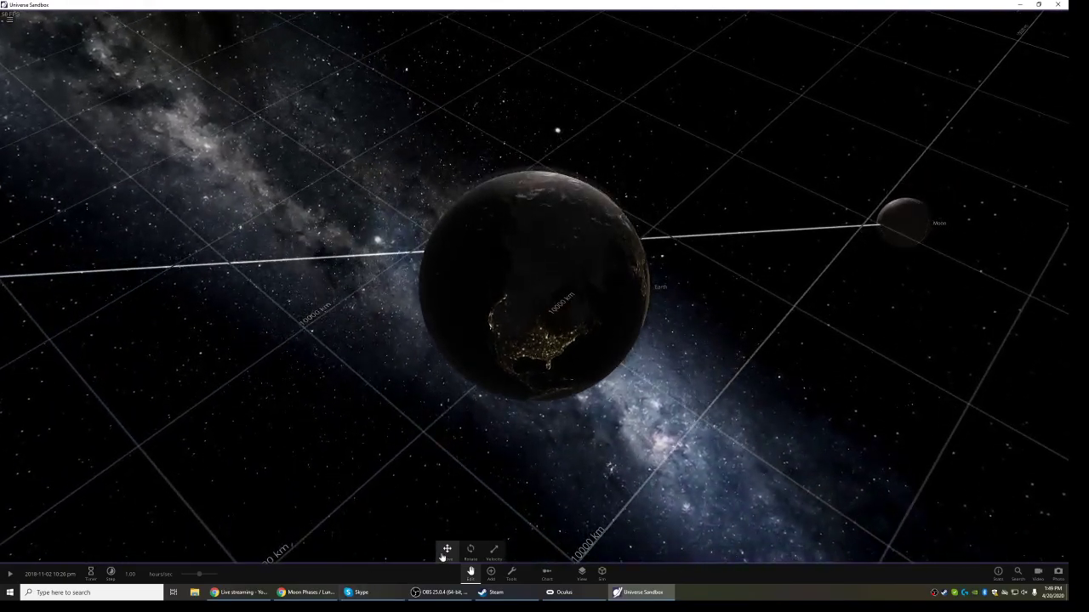
Switch to the Move tool to reposition the Moon
click(906, 223)
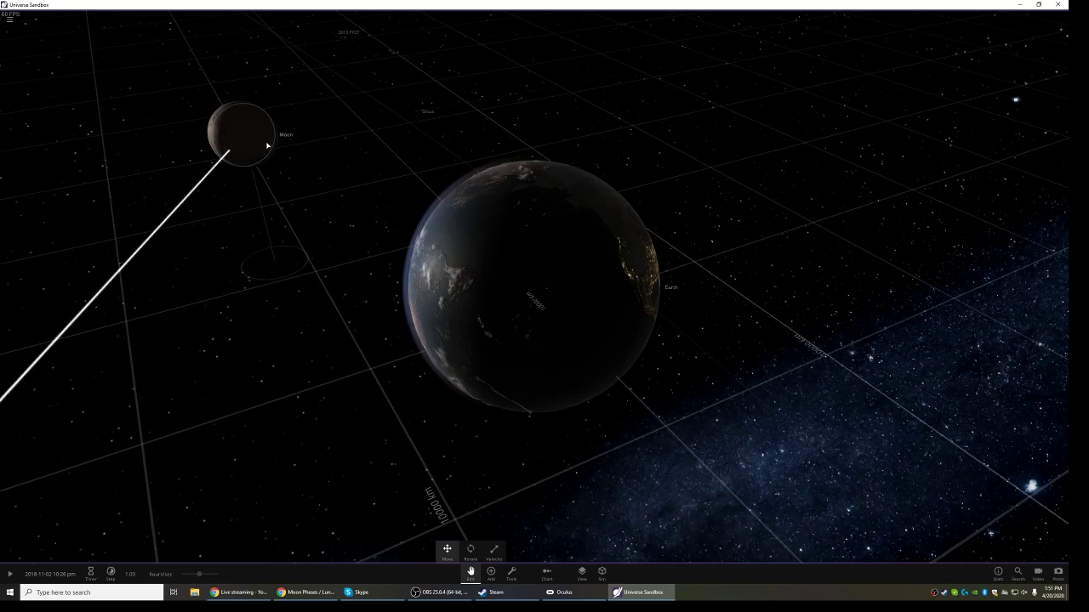
mouse_move(638, 291)
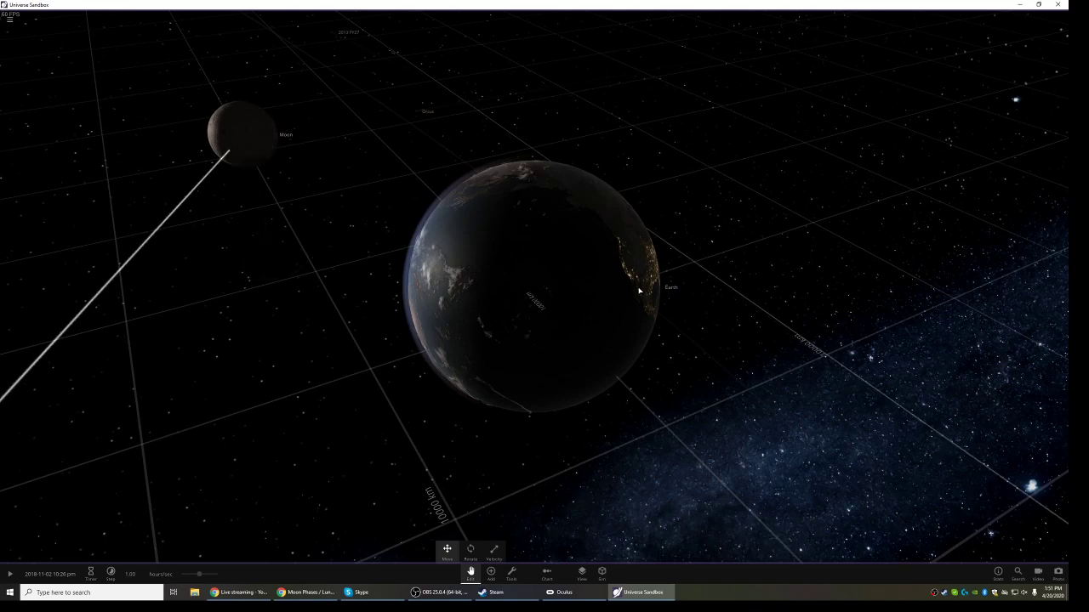
mouse_move(648, 269)
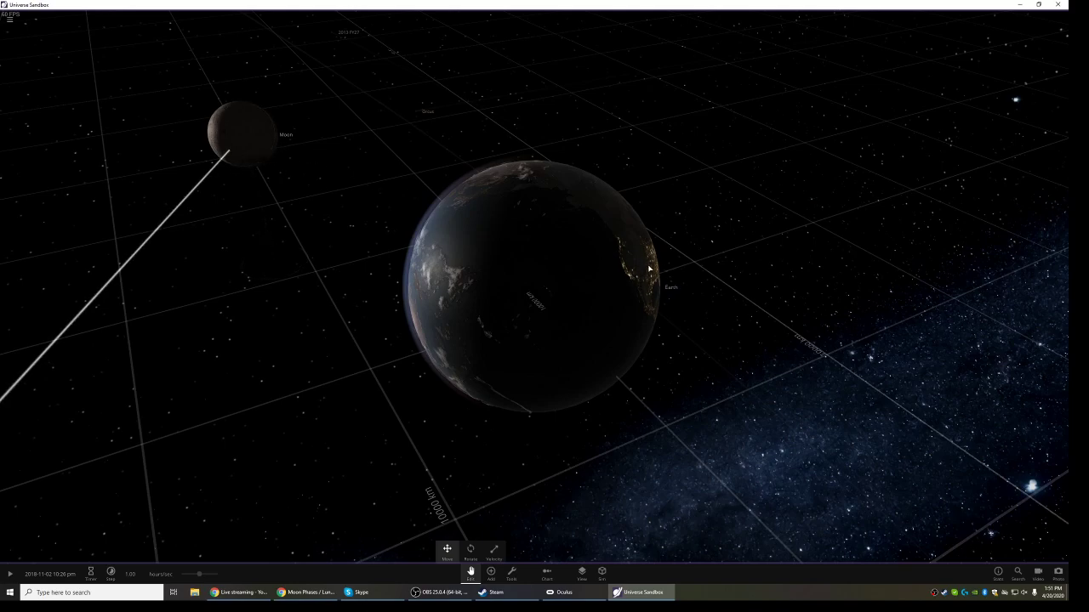
mouse_move(643, 291)
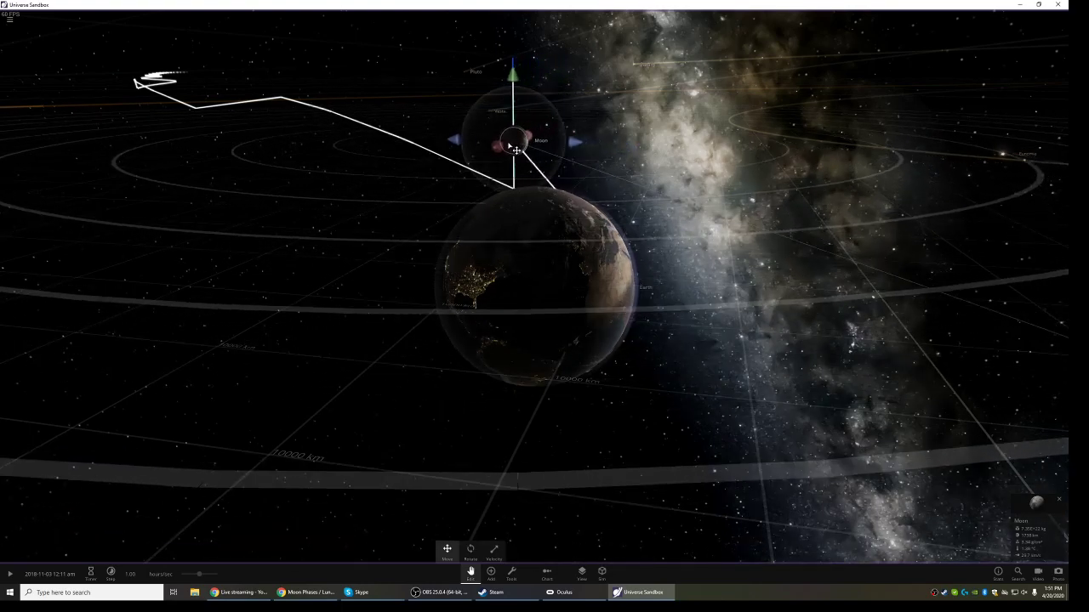
Drag the Moon up against Earth's daylit side and frame both with its trail
drag(514, 149, 612, 179)
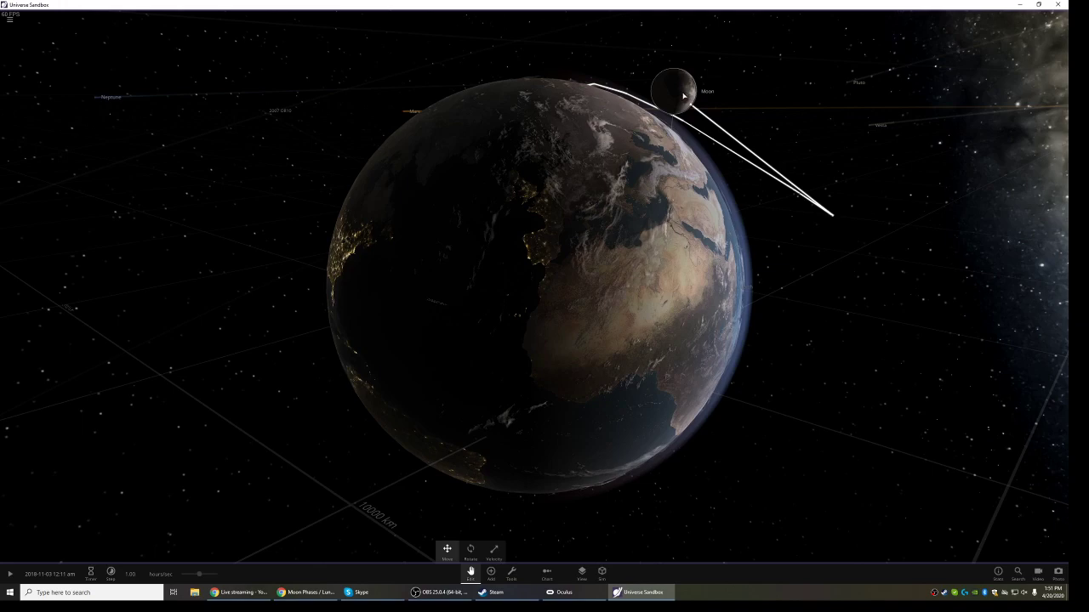
click(676, 95)
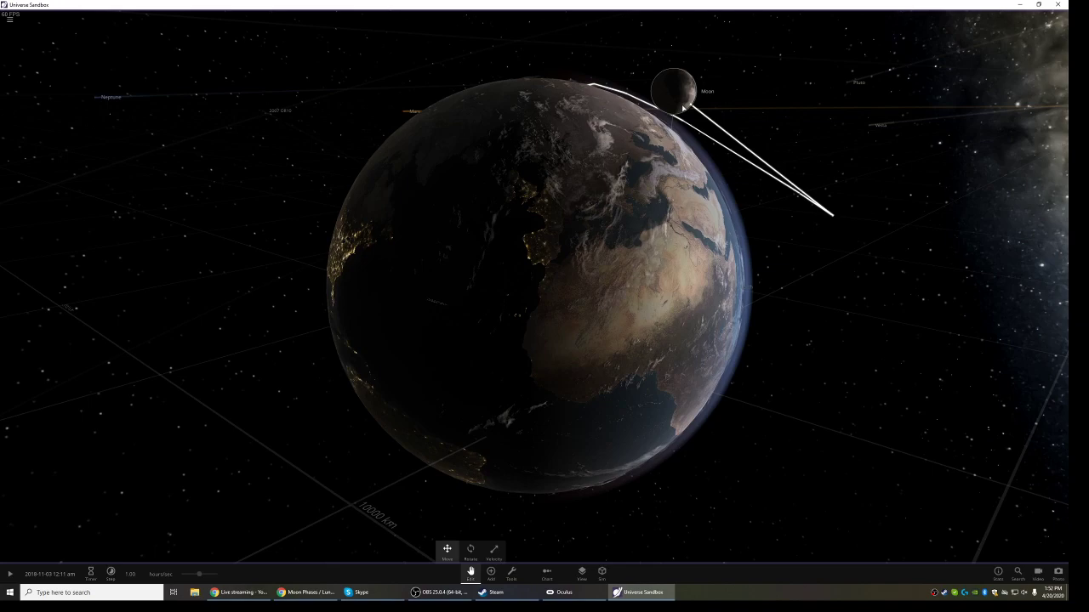
mouse_move(685, 109)
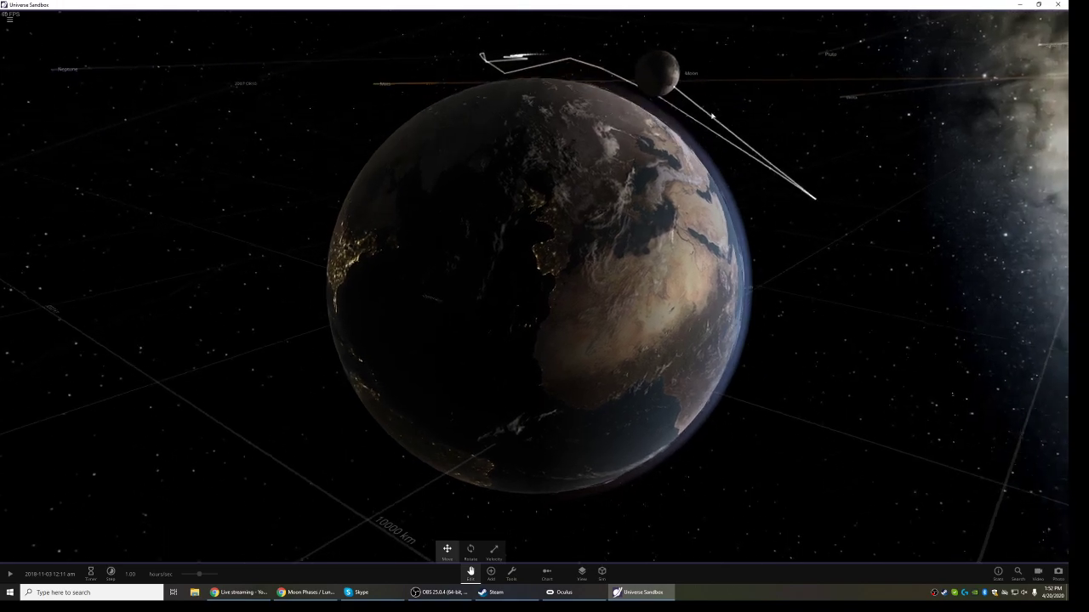
click(659, 66)
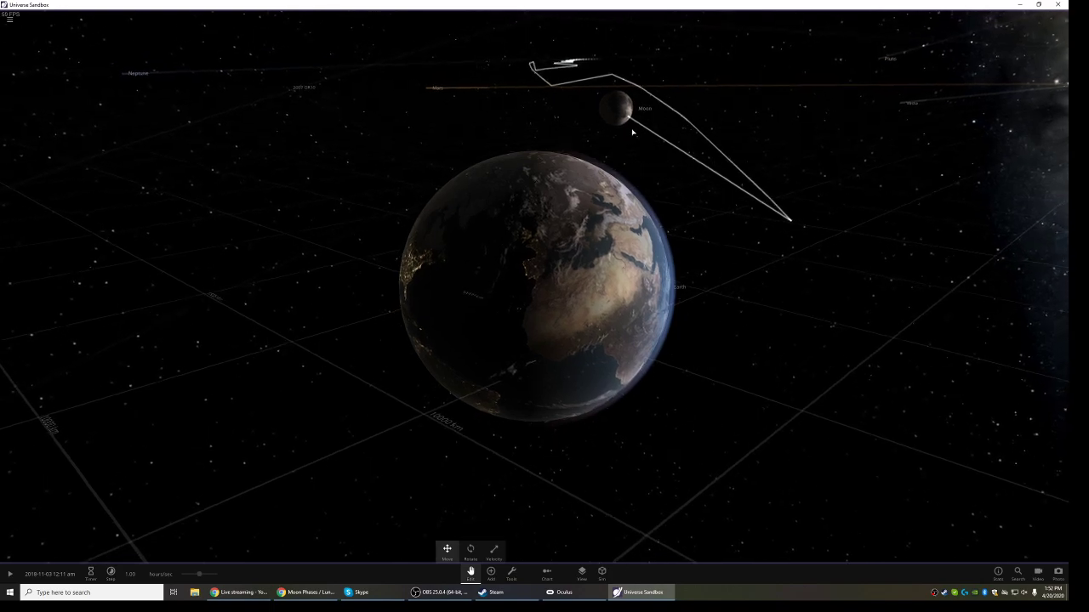
Rotate the view to Africa and the Indian Ocean, Moon on the right
click(626, 109)
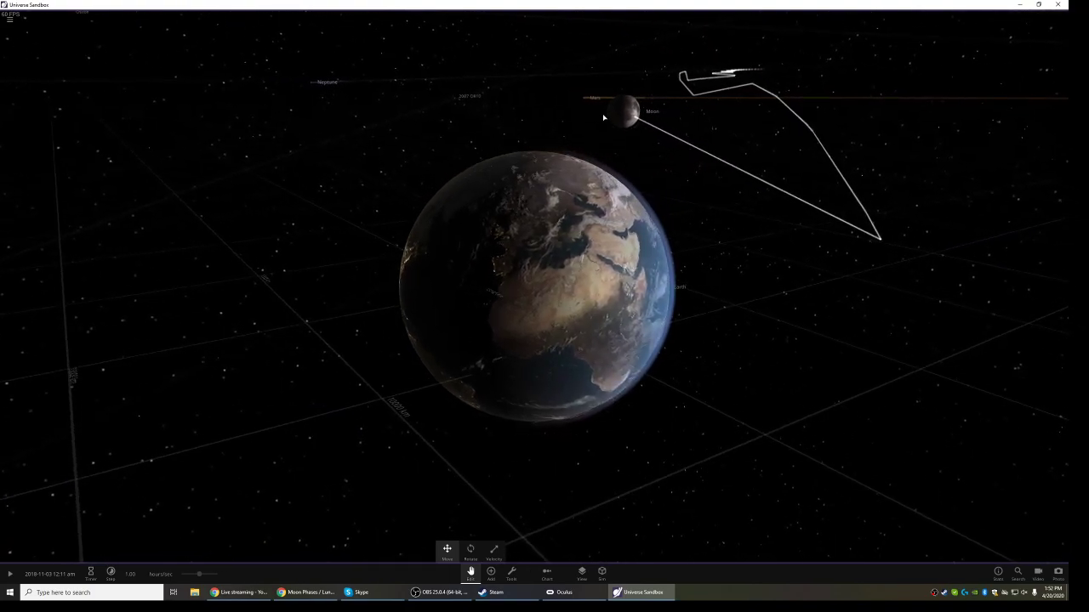
click(621, 109)
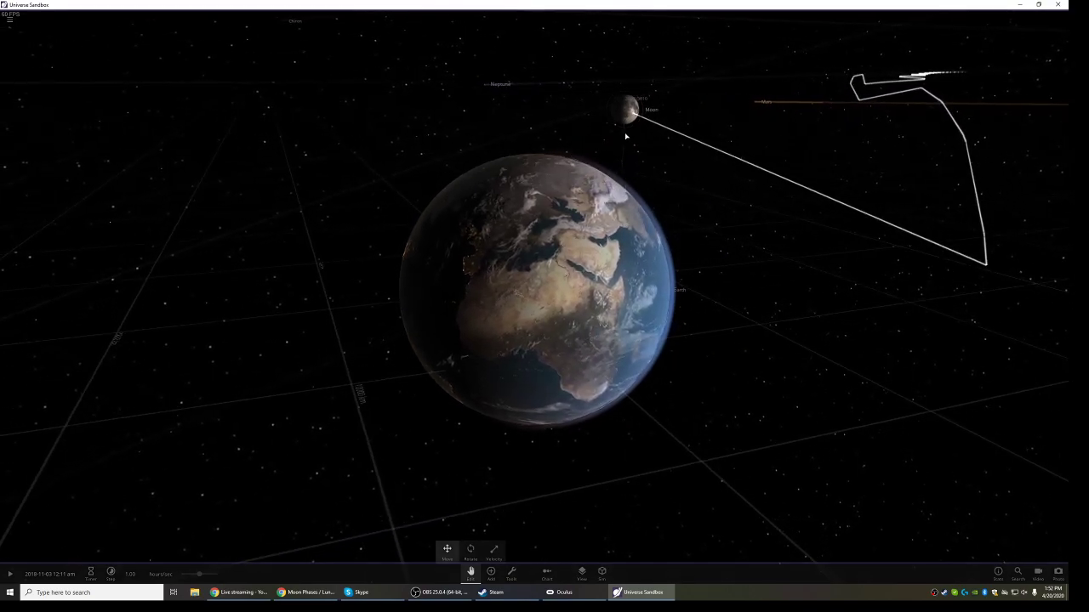
click(625, 106)
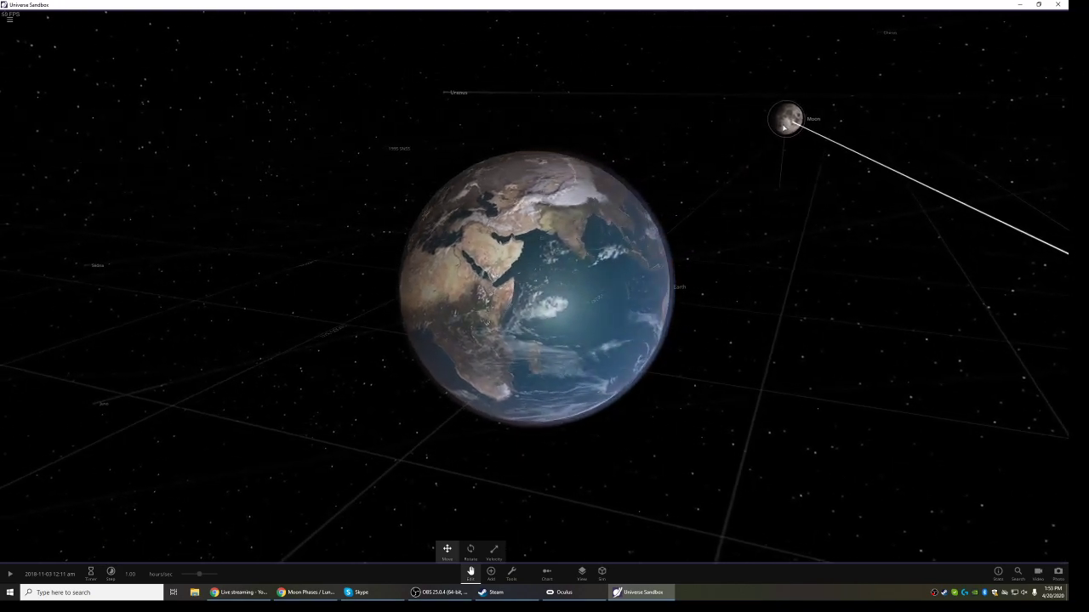
Drag the Moon above Earth's night side, leaving it mostly dark
click(786, 117)
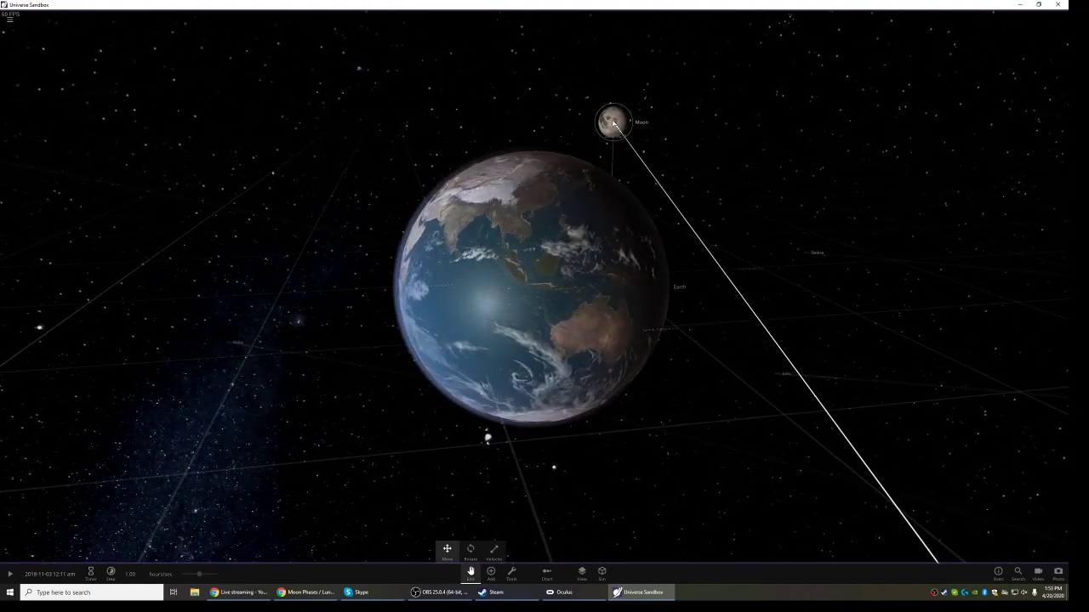
click(613, 121)
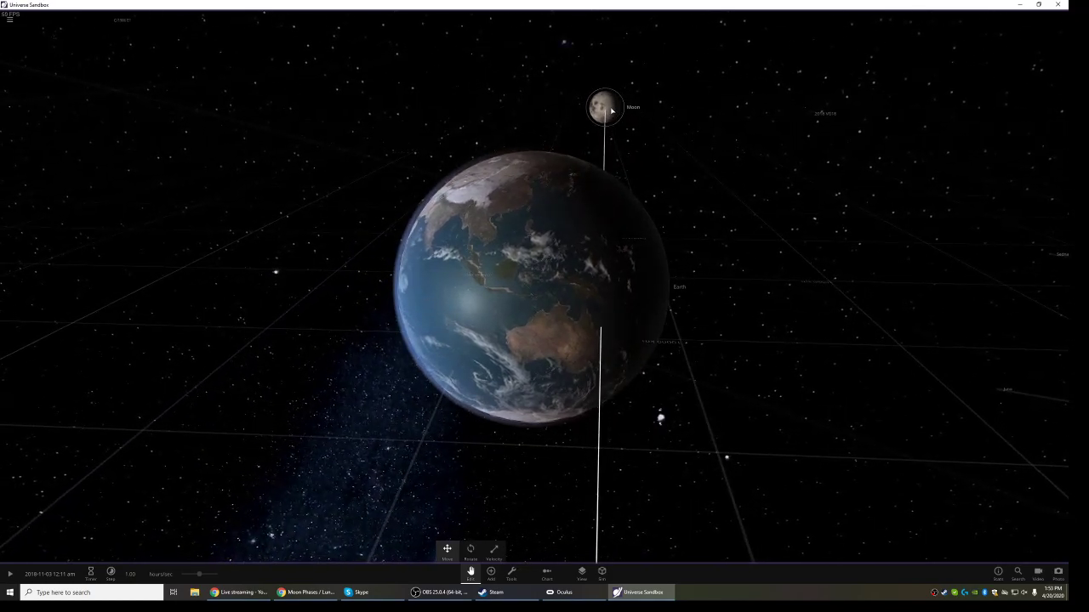
click(604, 109)
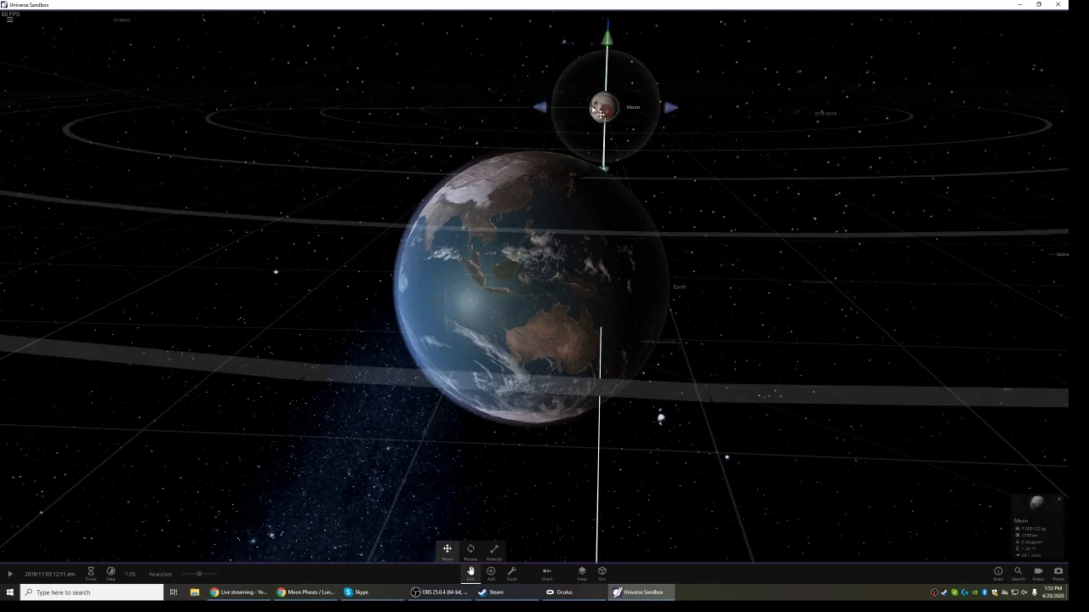
mouse_move(539, 108)
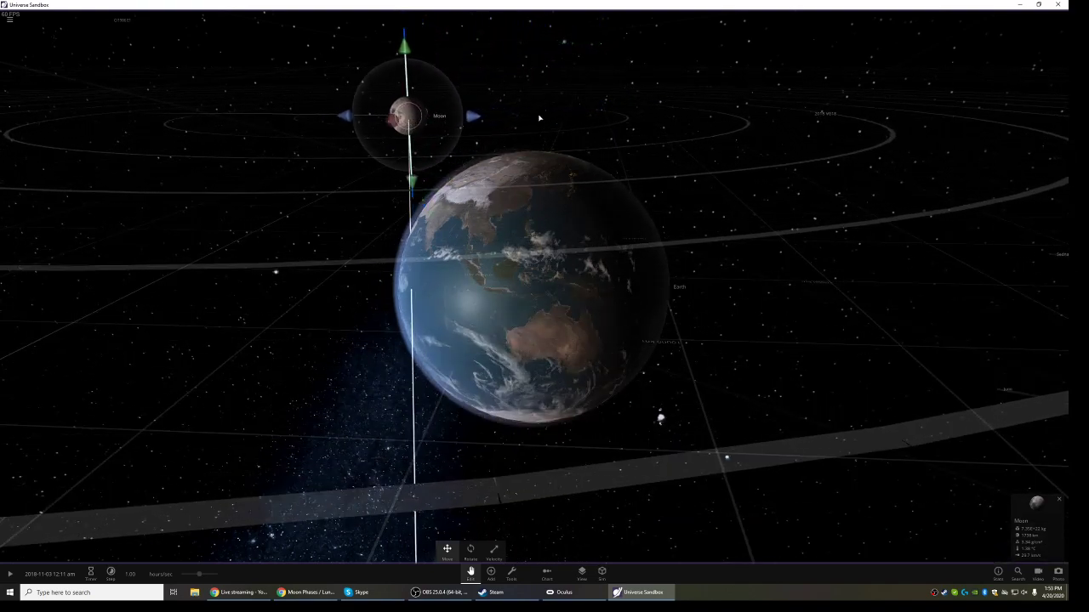
drag(538, 117, 584, 109)
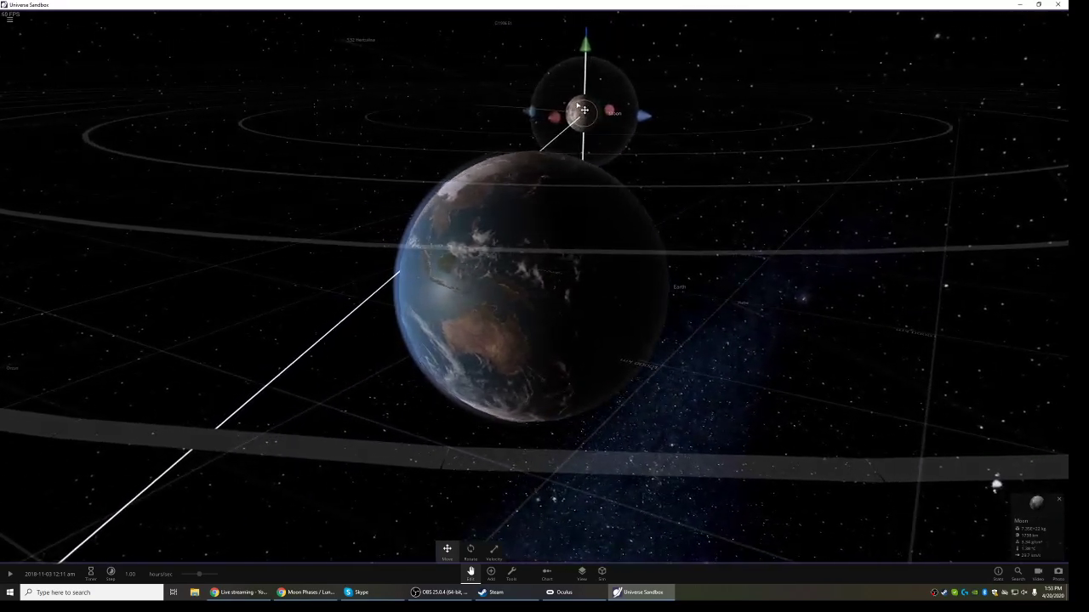
drag(584, 108, 544, 109)
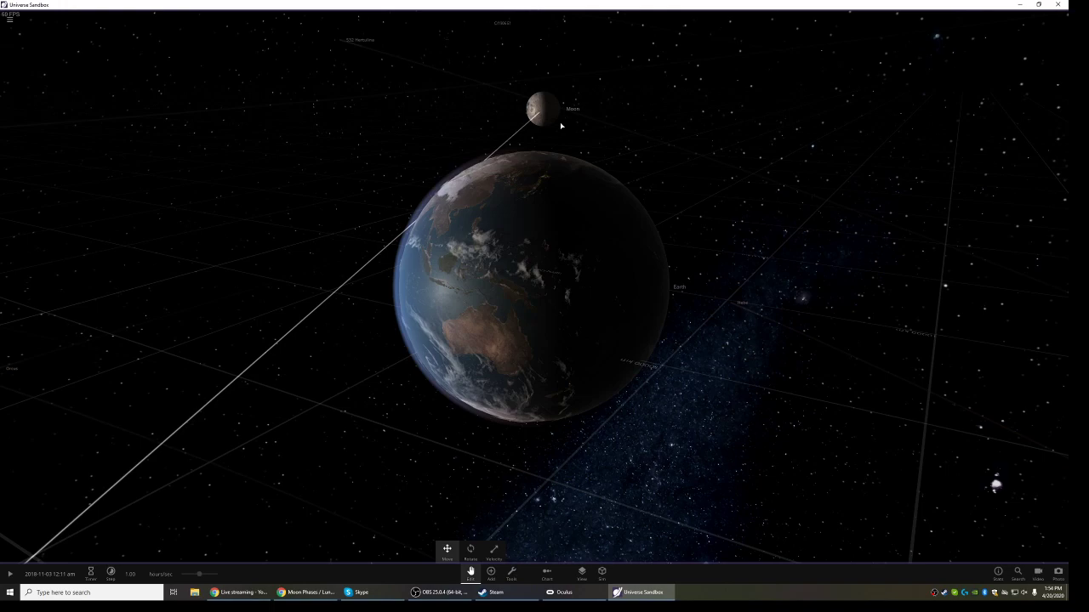
click(542, 109)
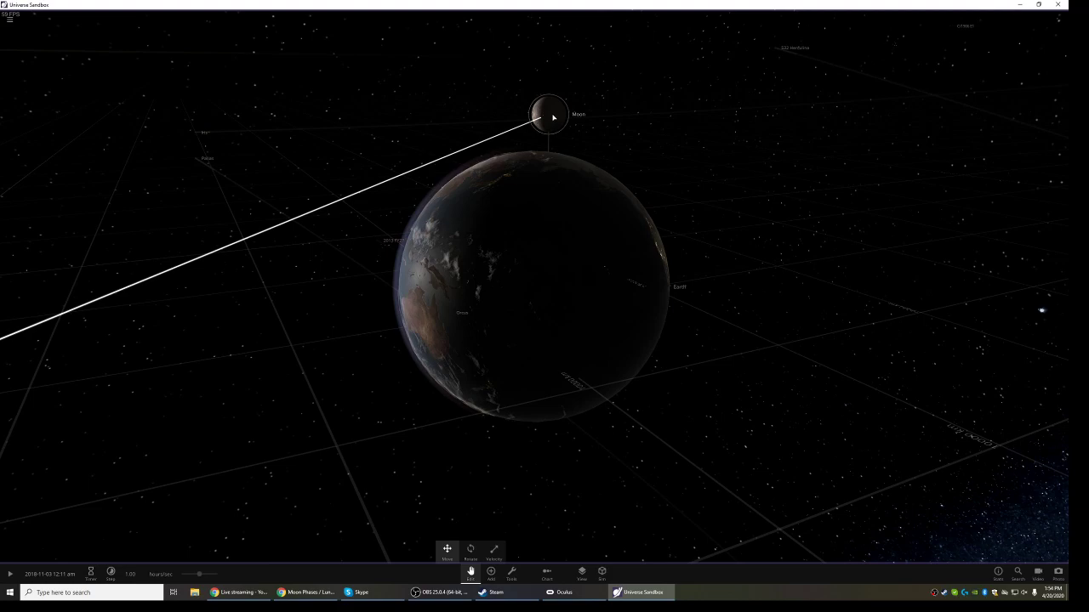
Move the Moon directly between Earth and the Sun so it appears fully dark
click(548, 115)
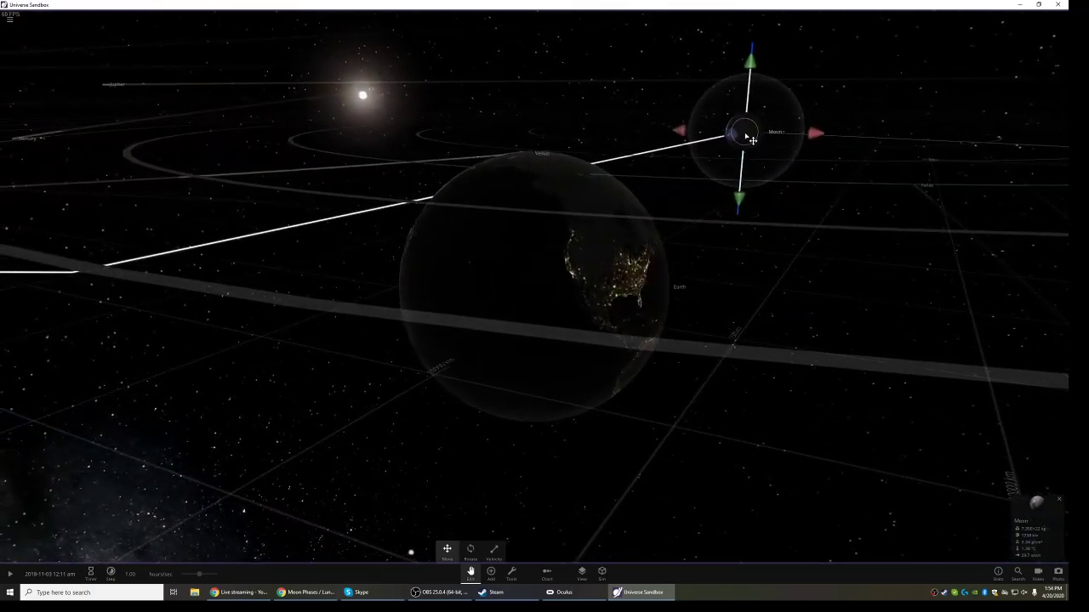
drag(747, 133, 427, 116)
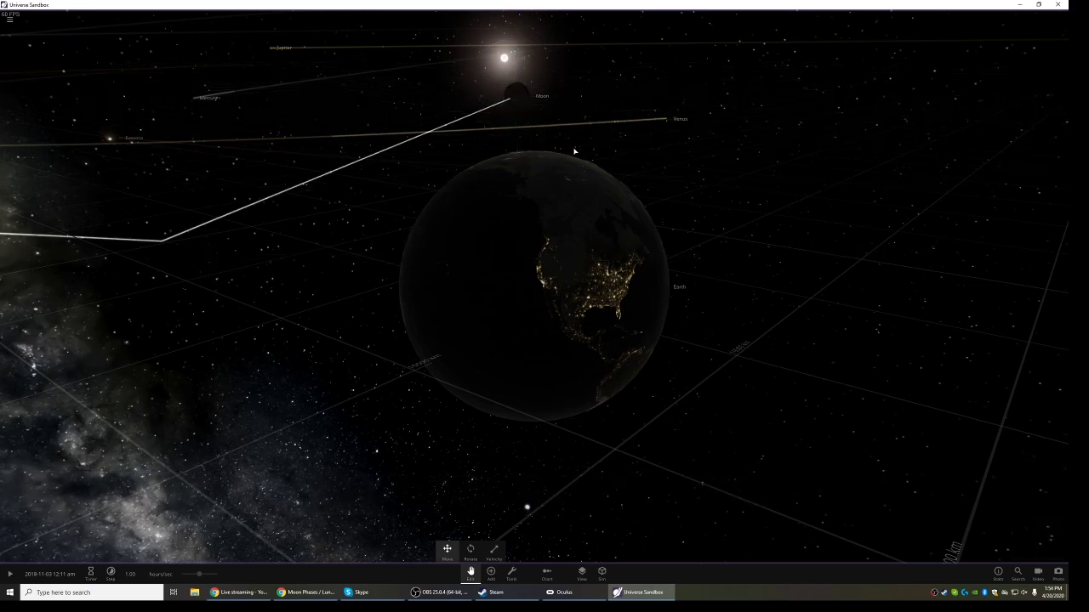
mouse_move(595, 229)
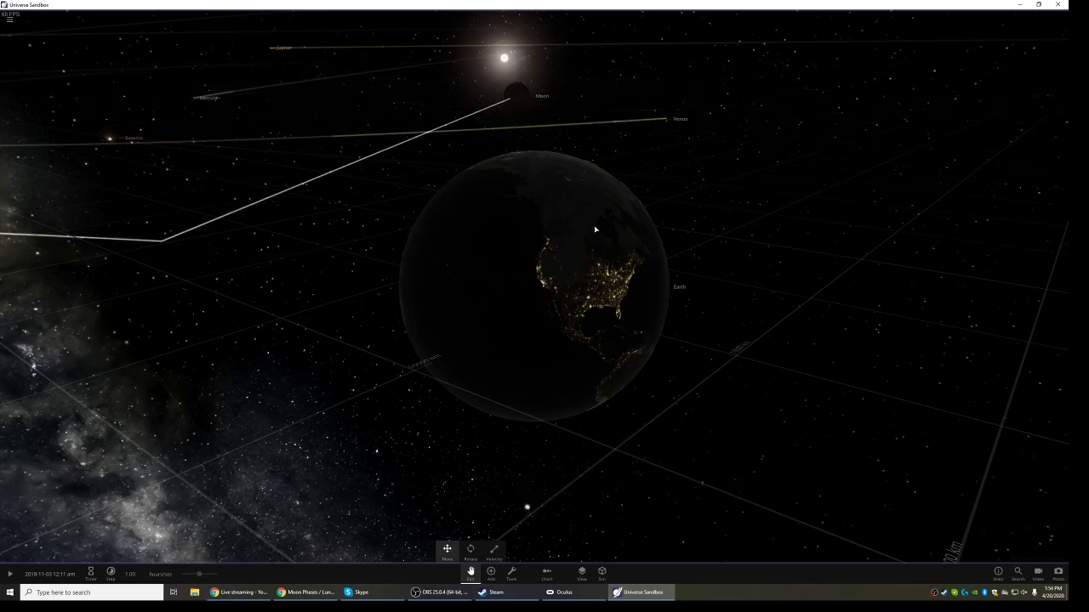
mouse_move(562, 224)
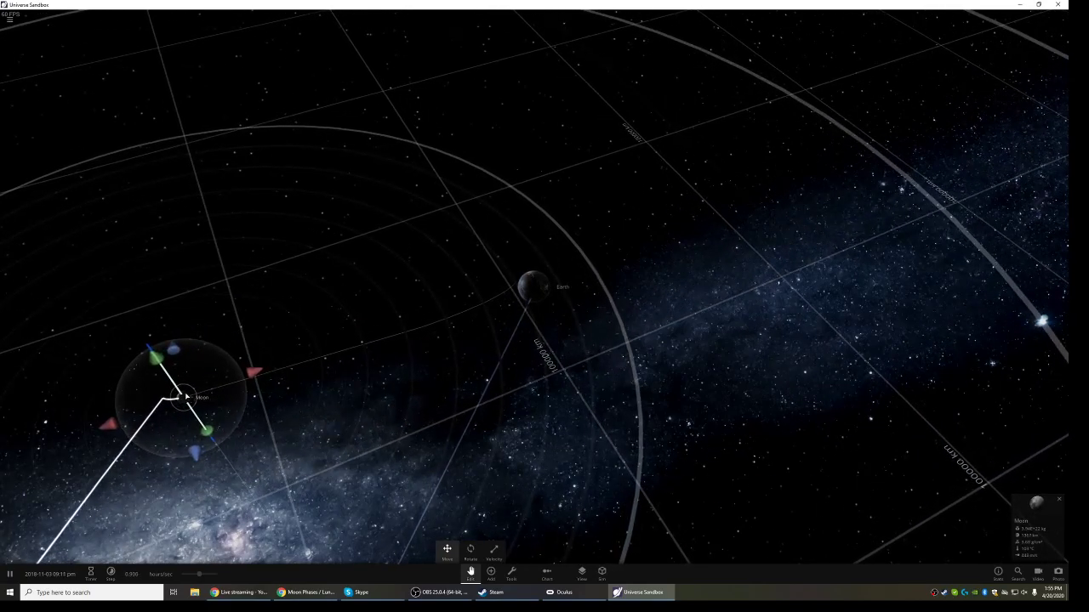
Crash the Moon into Earth and pause at 1:59 pm, November 5
drag(185, 398, 447, 293)
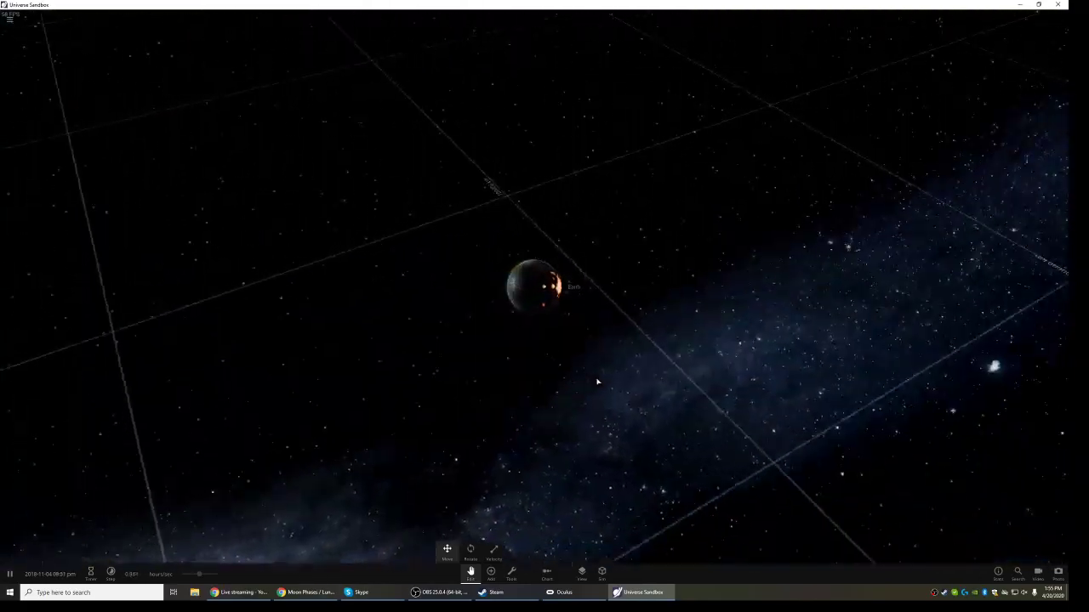
click(532, 286)
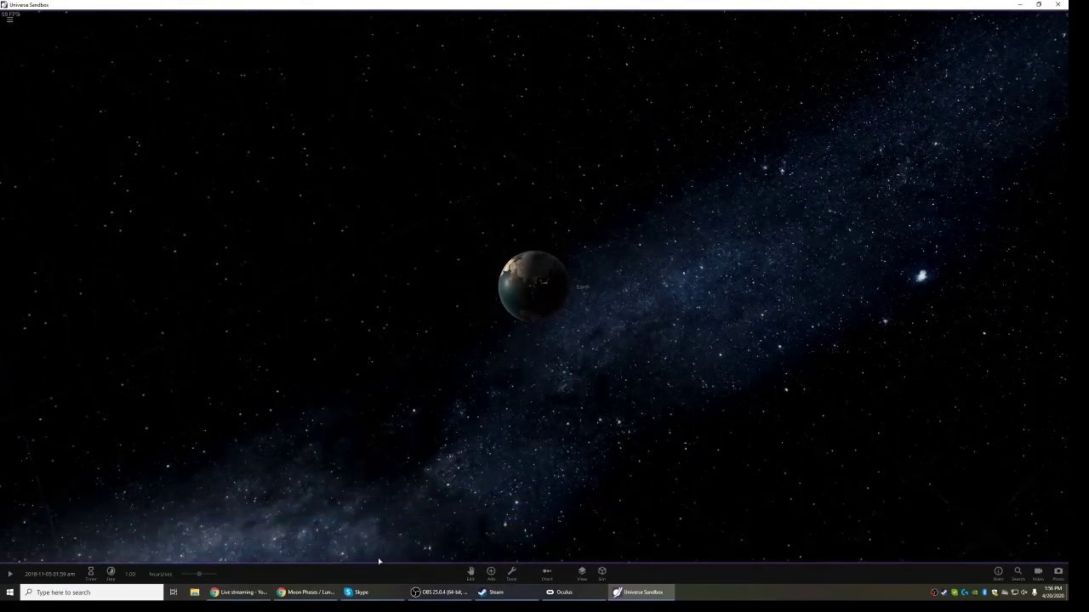
Place Mars on an orbit around Earth and run the simulation to watch them collide
click(491, 572)
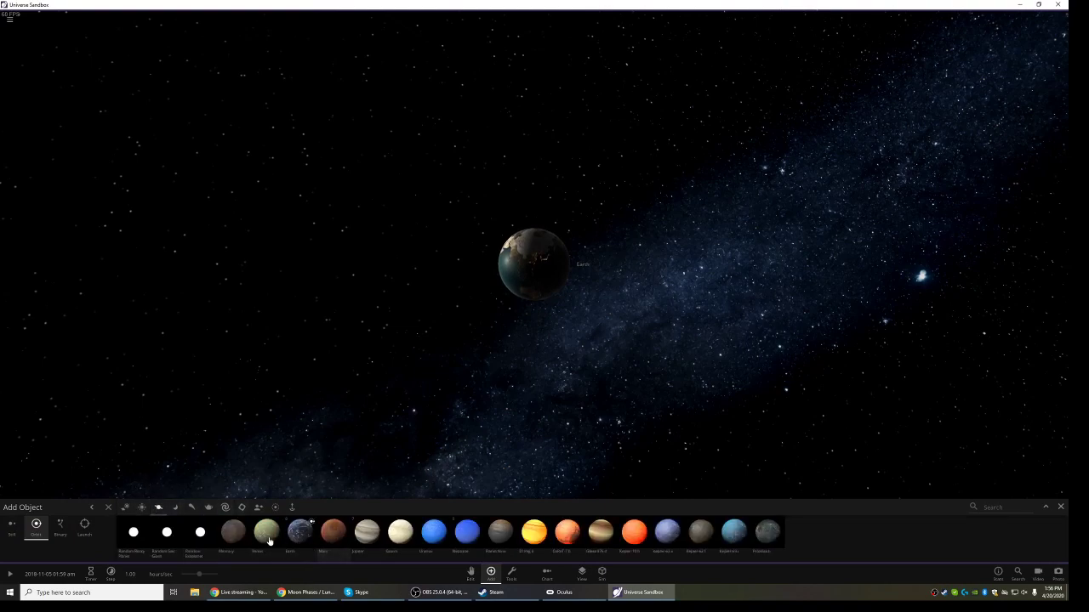
click(322, 531)
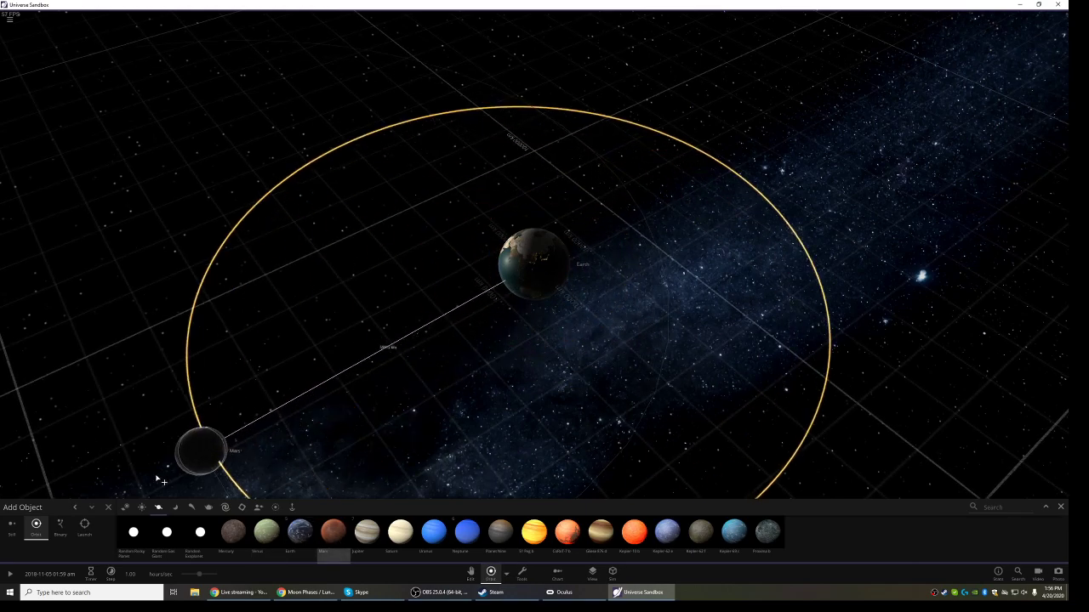
click(84, 525)
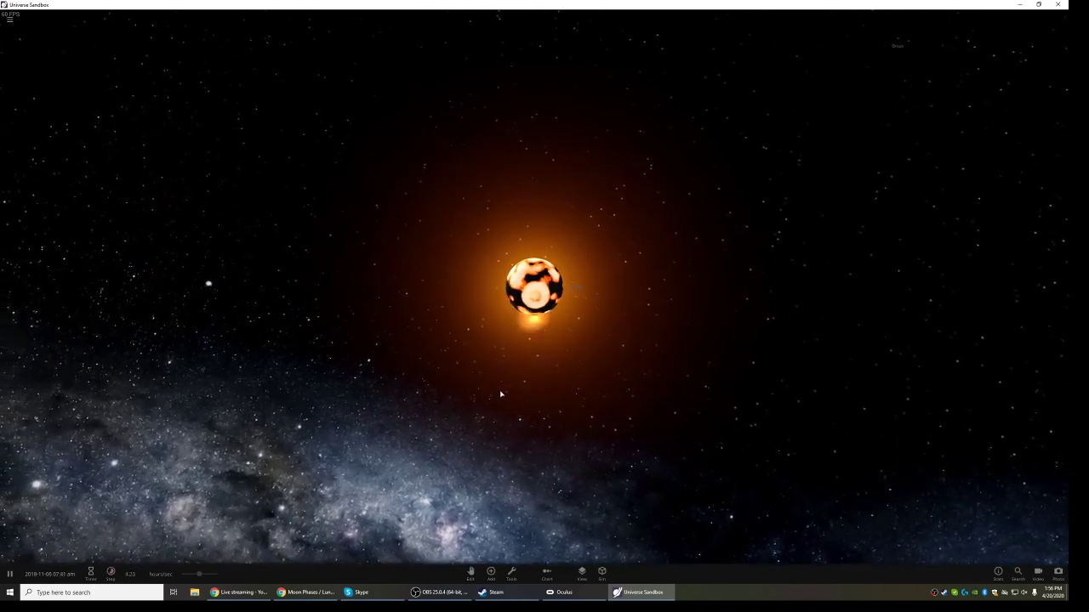
key(space)
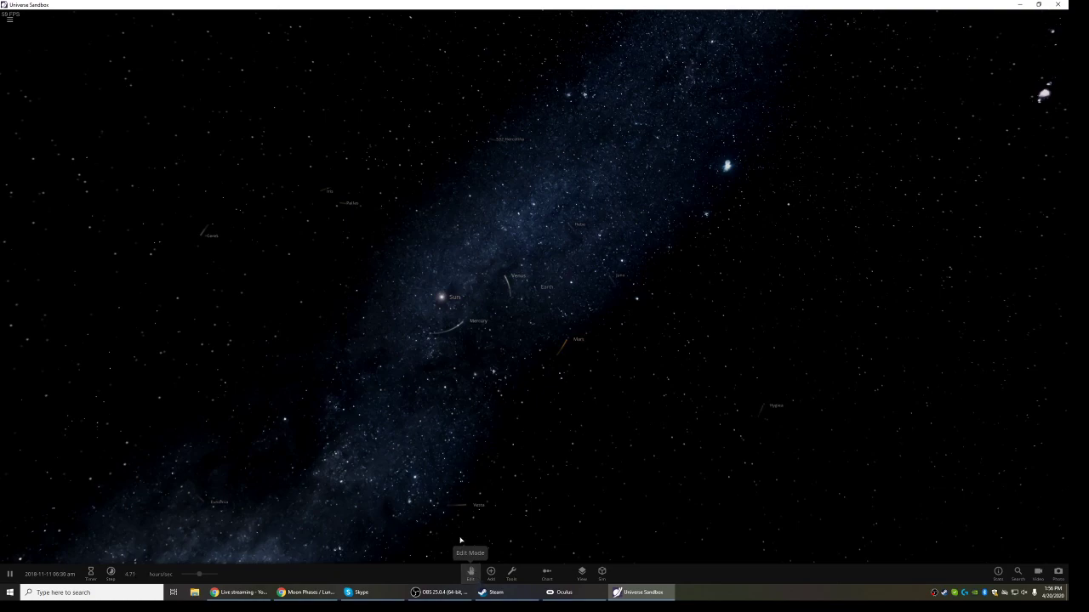
Place a Black Hole 1 Solar Mass object beside the Sun
click(491, 571)
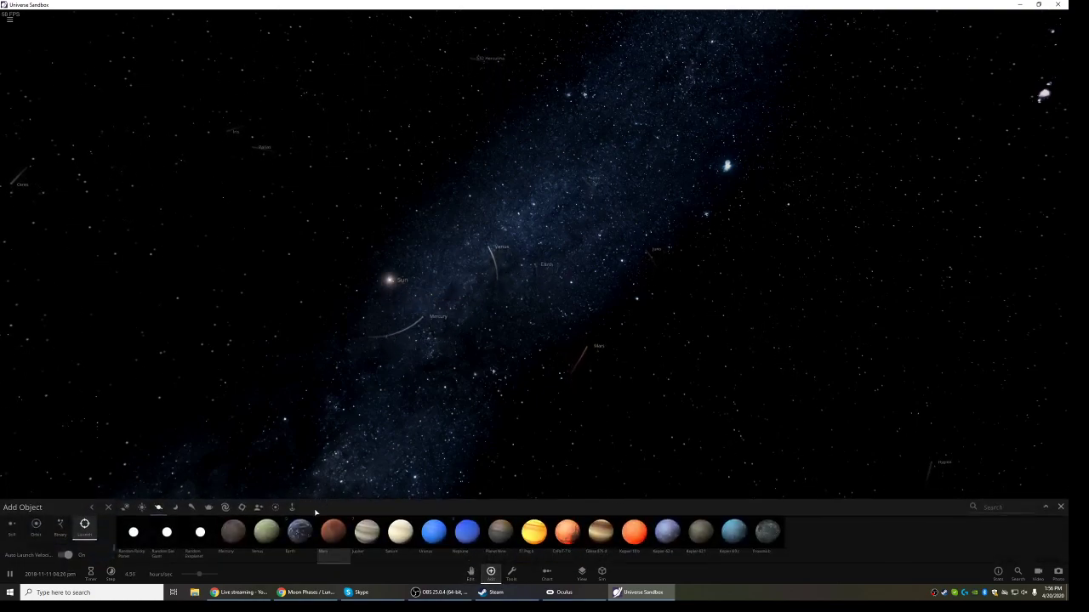
click(258, 507)
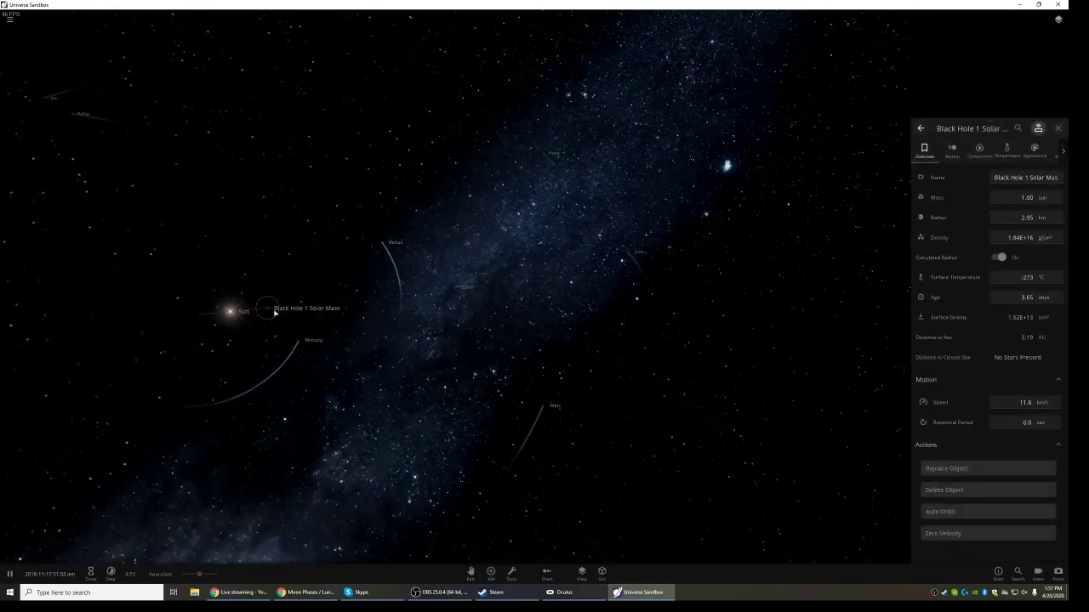
Resume the simulation so the black hole acts on the Sun and planets
key(space)
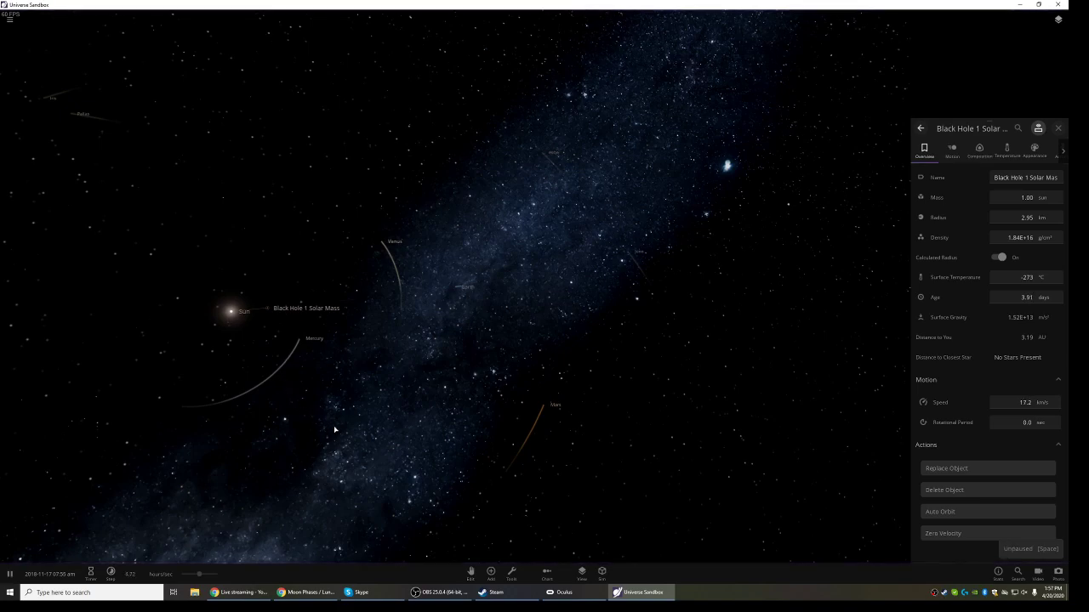
click(1058, 128)
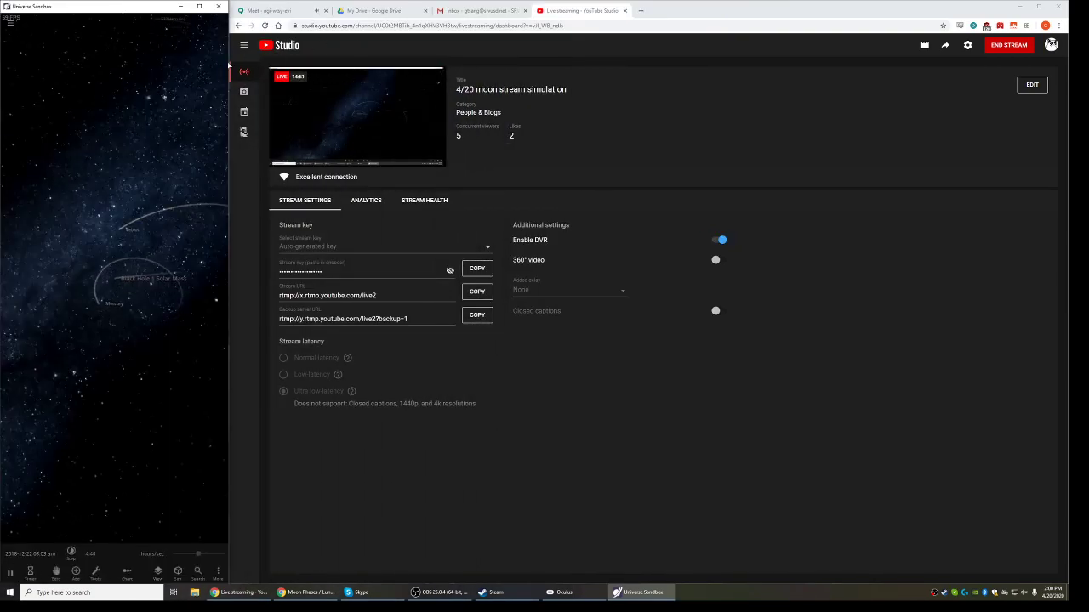
Maximize the Universe Sandbox window showing the black hole near the inner planets
click(640, 592)
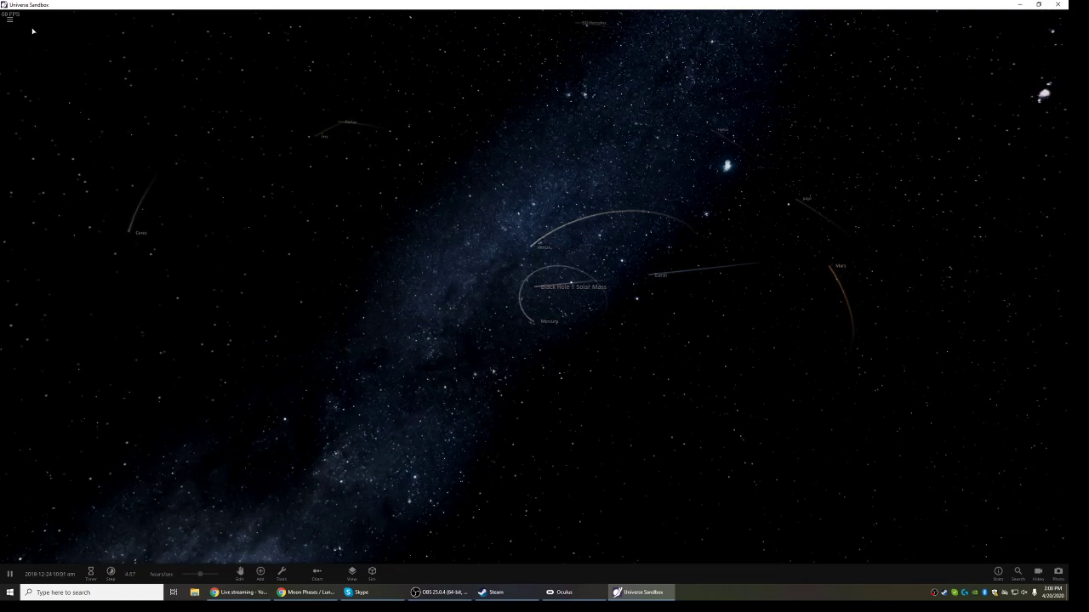
Open the Universe Sandbox catalog of saved simulations
click(9, 20)
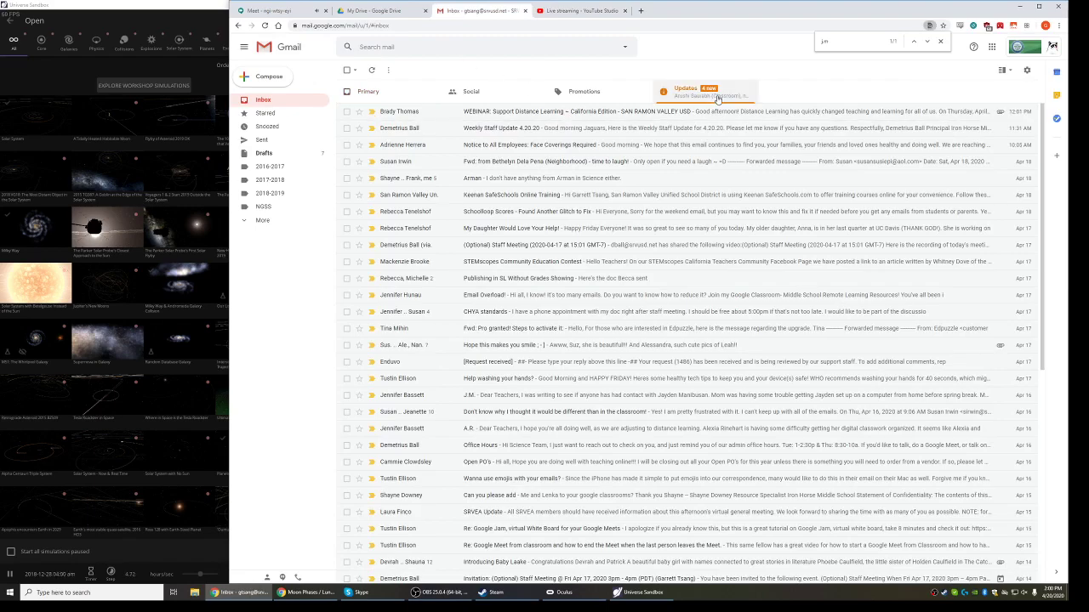
Browse the Gmail Updates category, then switch to the School Loop portal tab
click(685, 91)
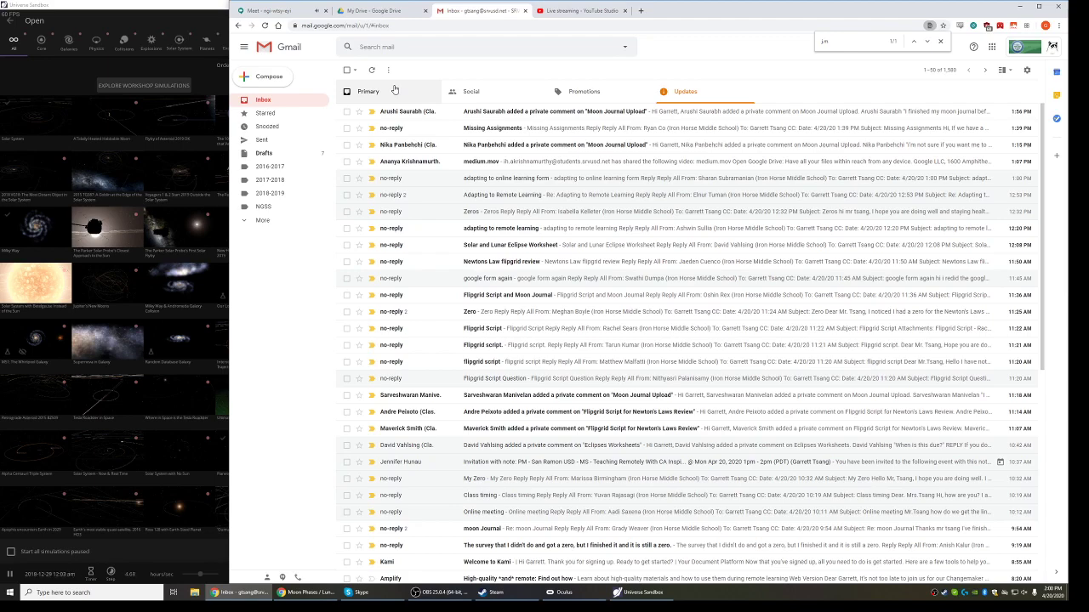
click(368, 91)
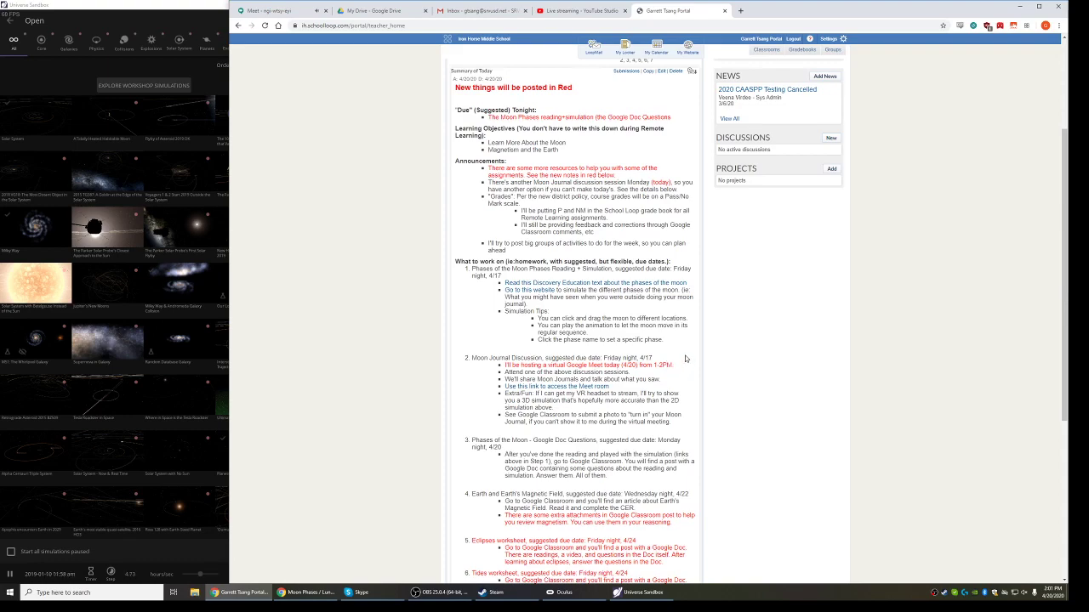
mouse_move(540, 40)
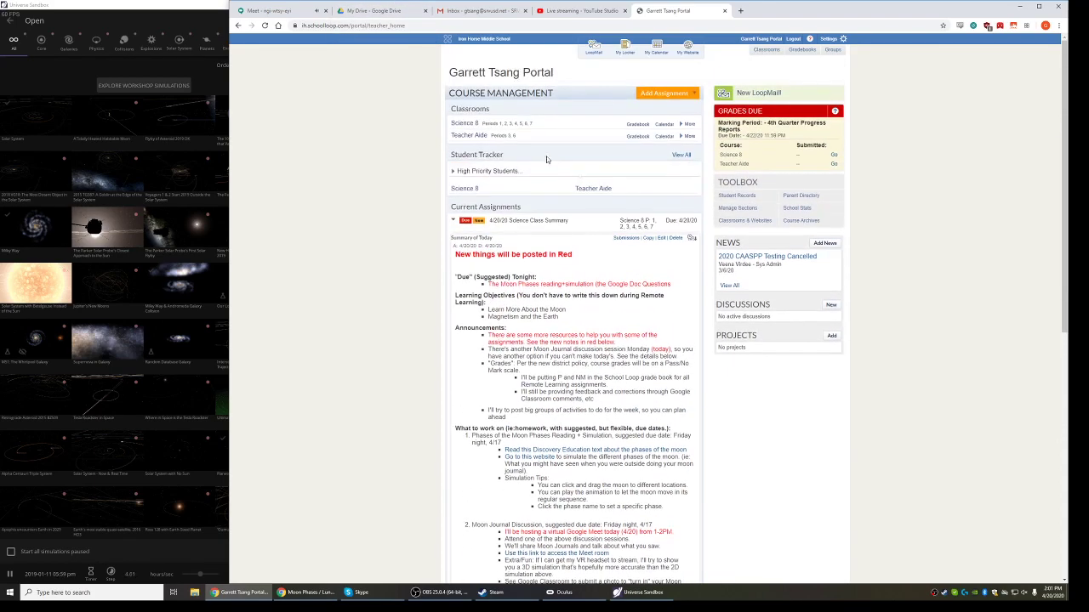
Open and dismiss the School Loop information links, then return to the Meet call
click(484, 39)
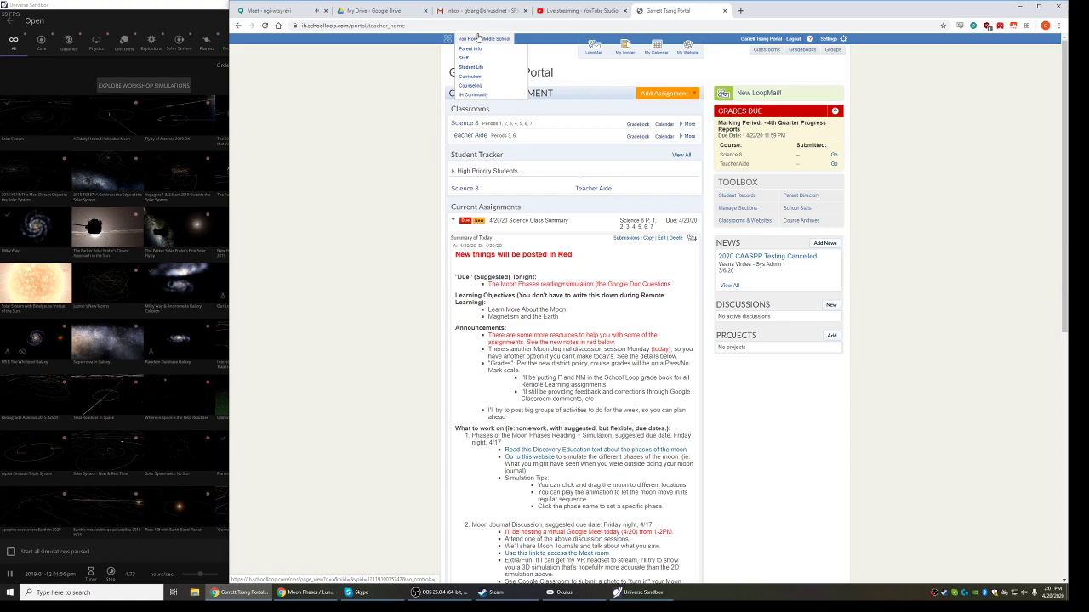
click(483, 38)
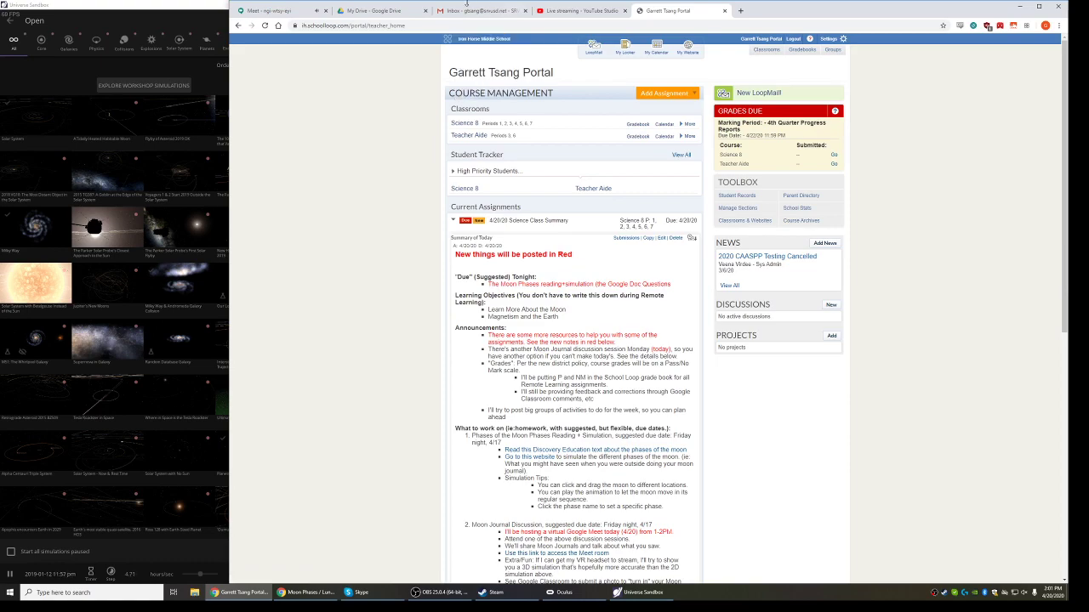
mouse_move(692, 72)
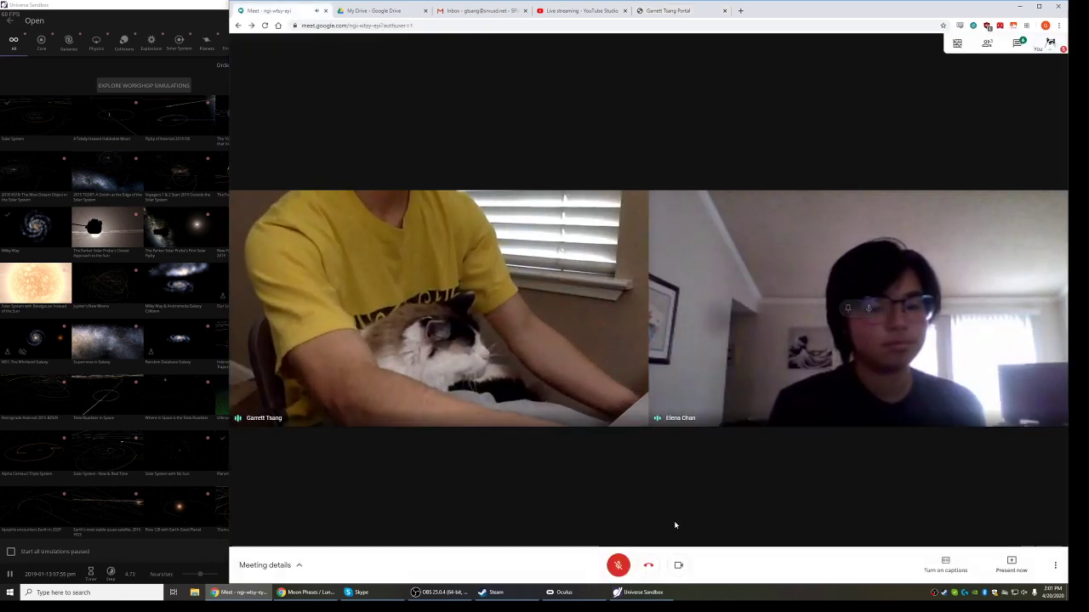
click(1011, 565)
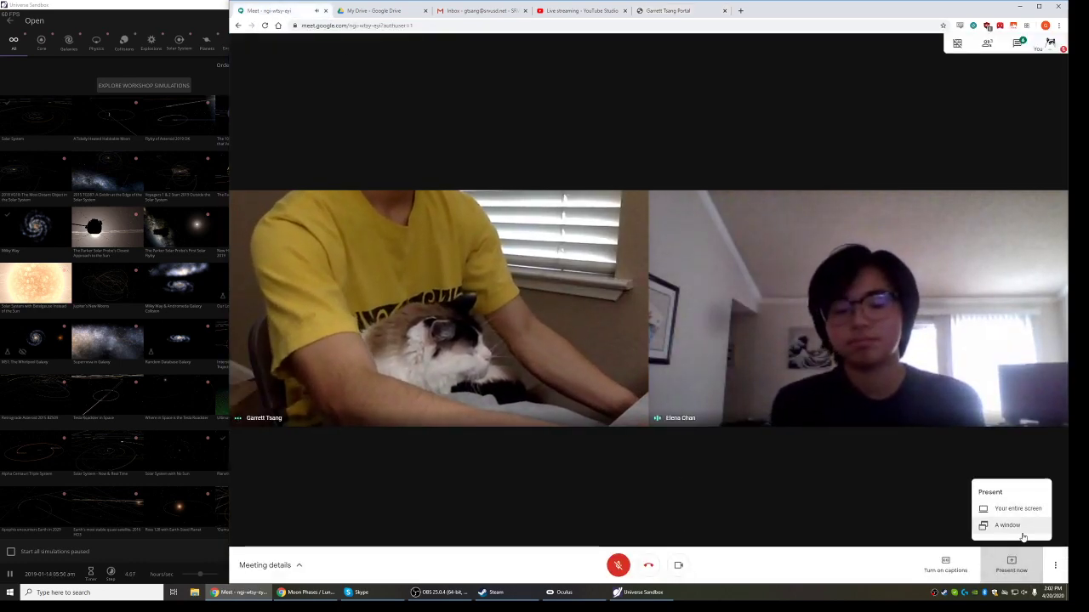
Share a single window with the Meet call, then bring the Gmail inbox into view
click(1007, 525)
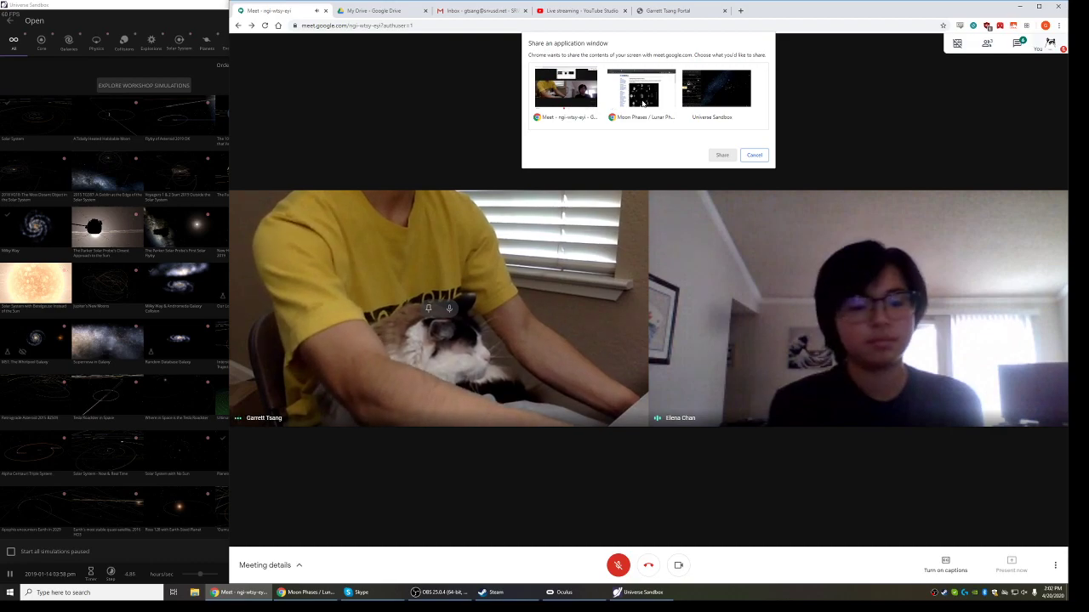
click(722, 154)
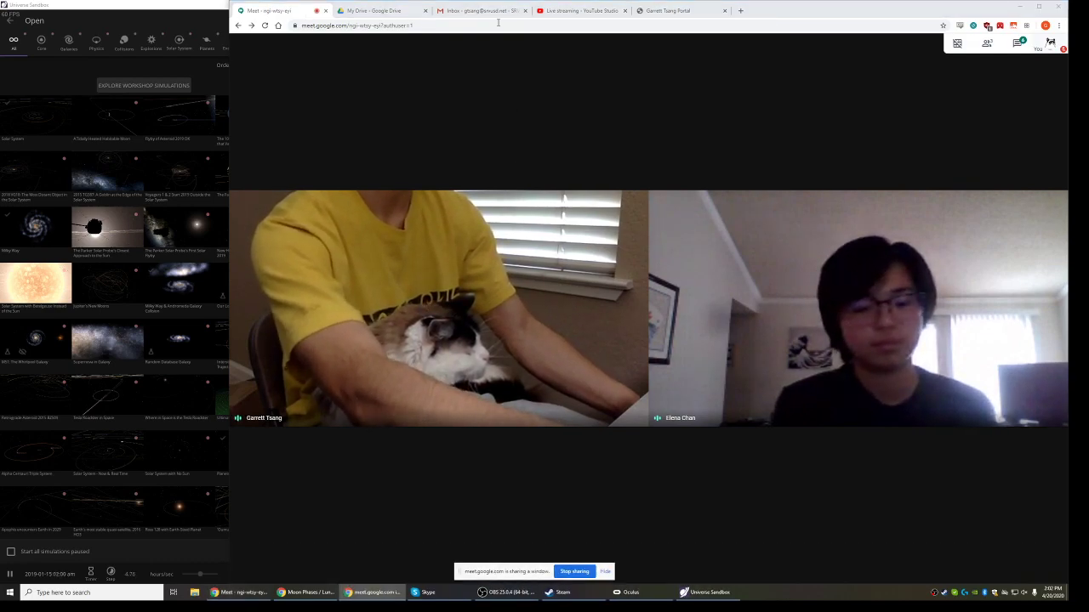
click(481, 10)
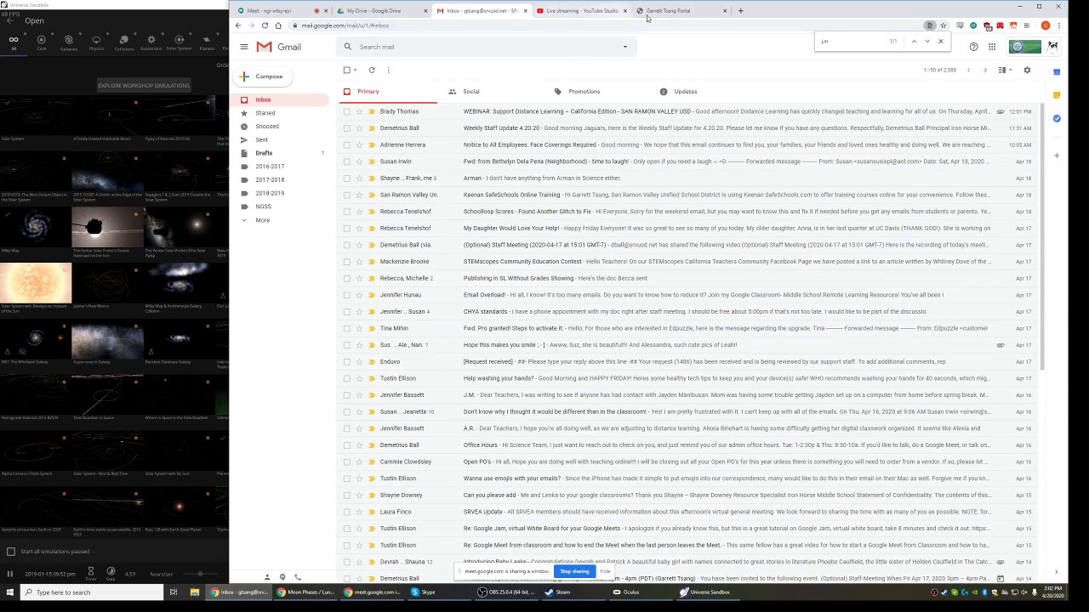
Show the Garrett Tsang Portal page zoomed in and scroll through the What to work on list
click(668, 10)
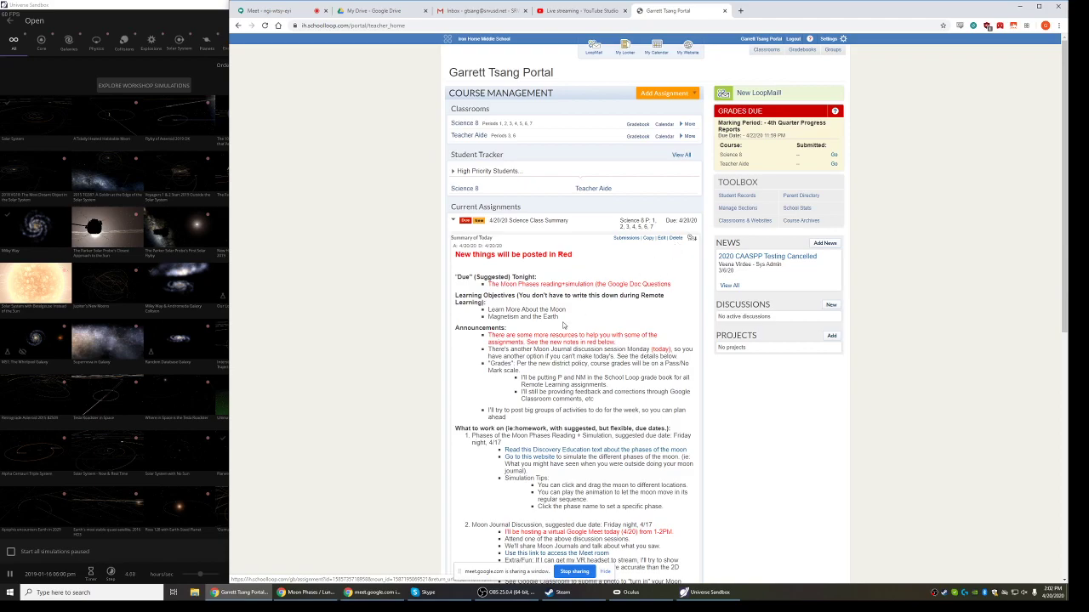
scroll(down, 3)
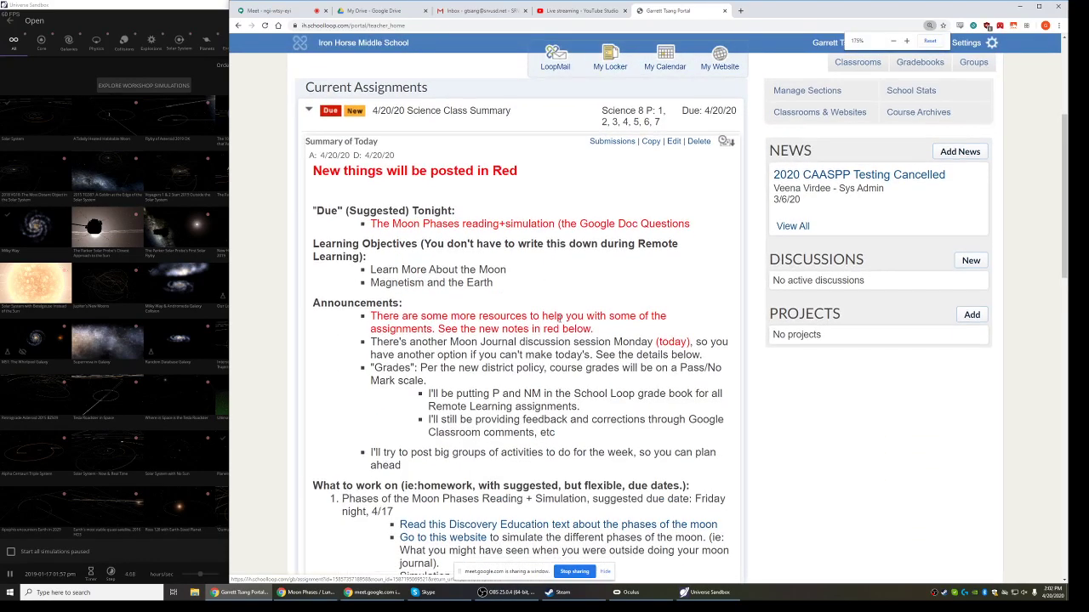
scroll(down, 3)
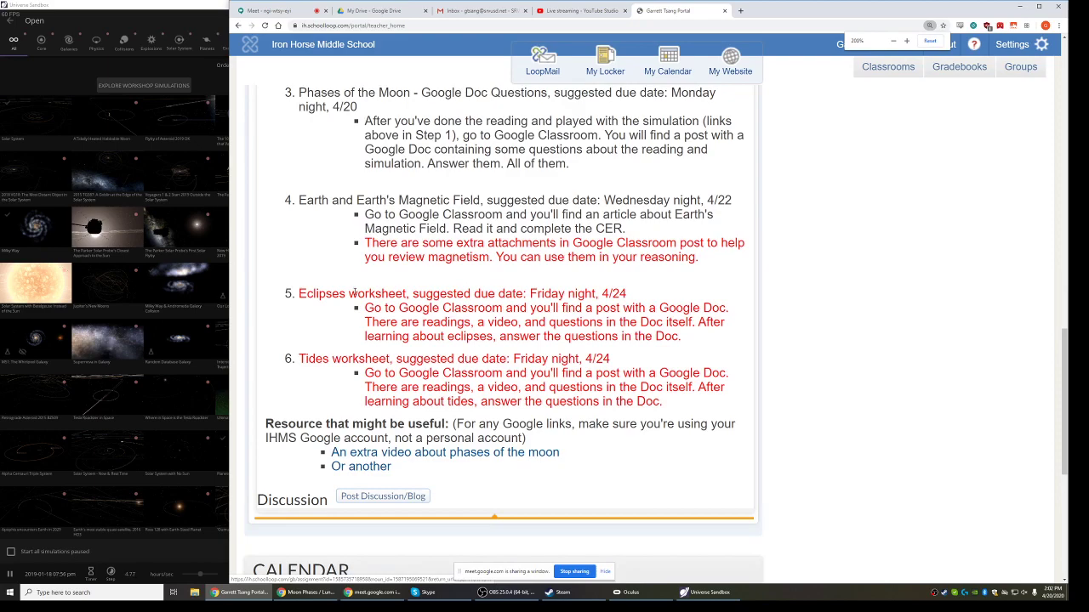
click(907, 41)
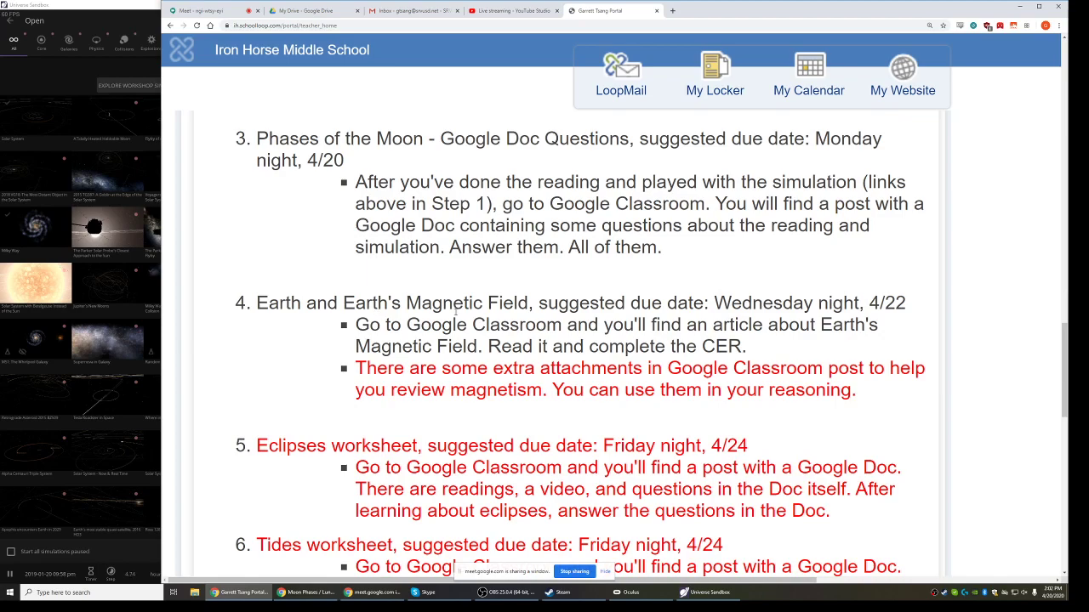
scroll(down, 3)
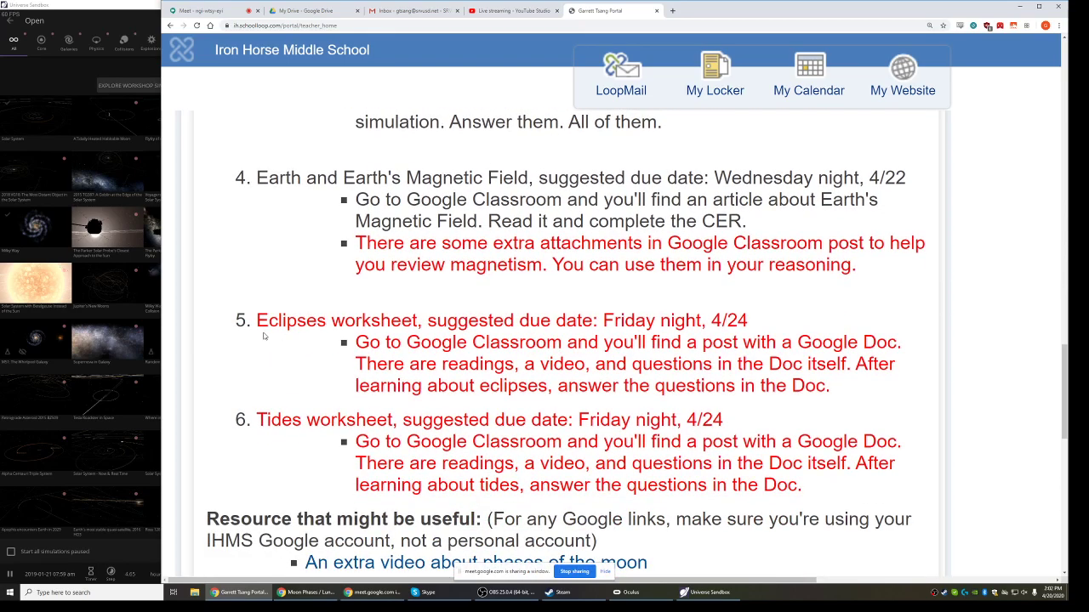
scroll(up, 3)
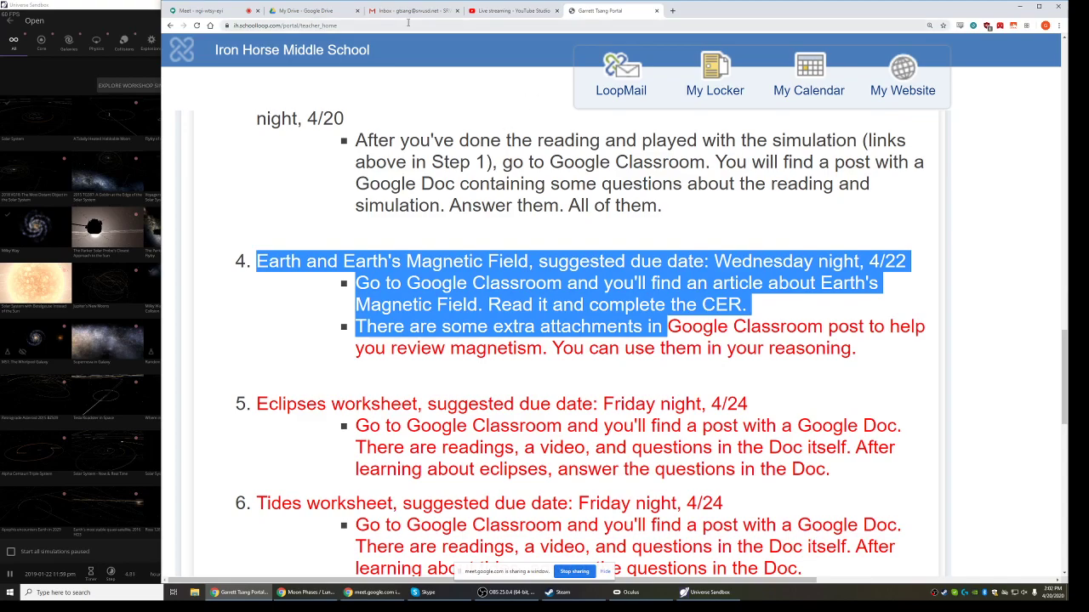
click(201, 10)
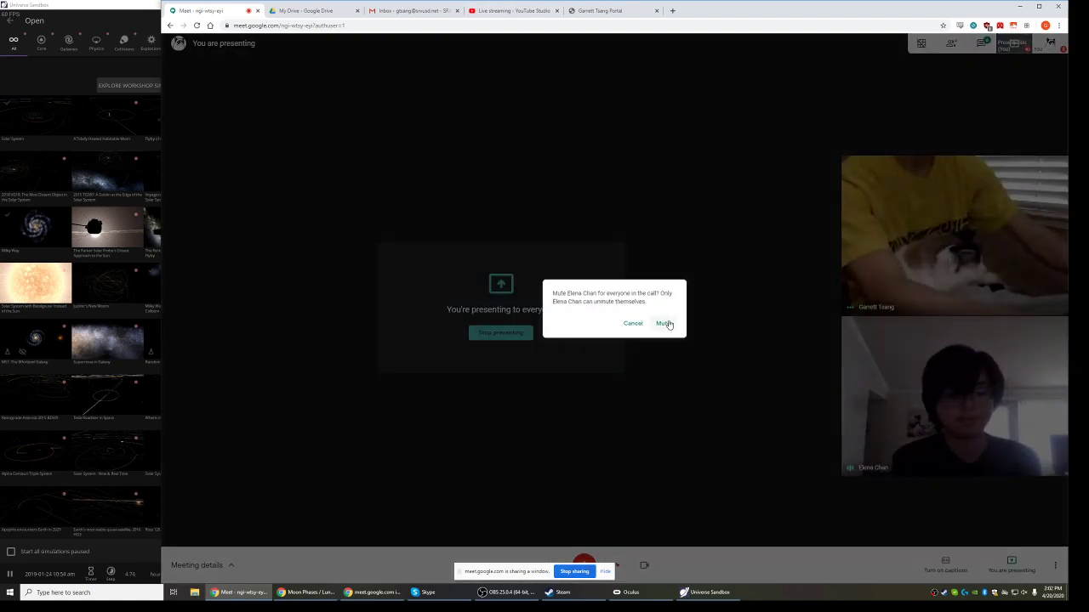
click(666, 323)
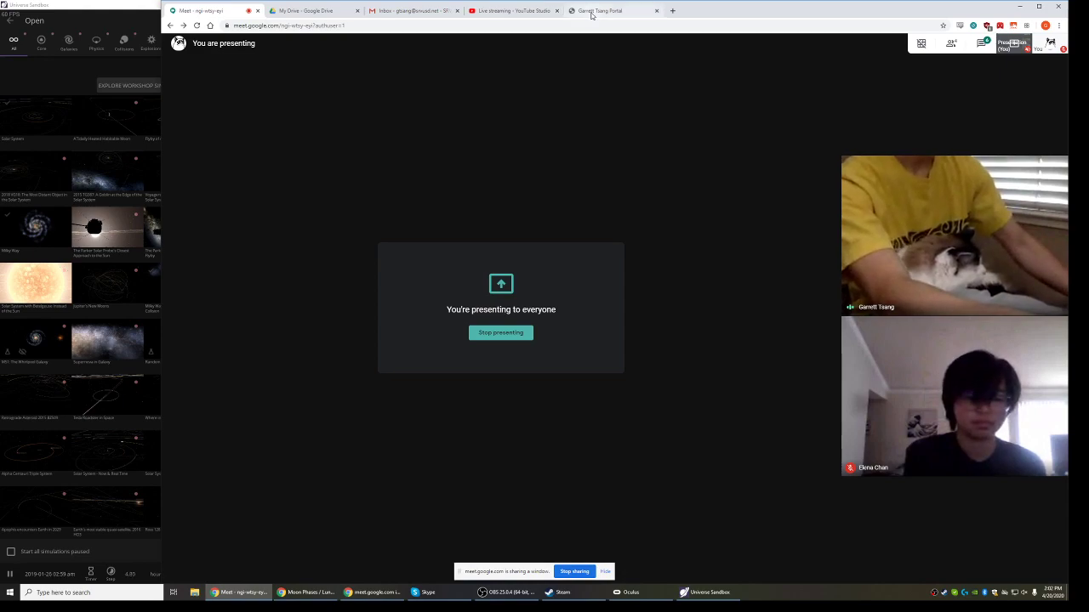
mouse_move(600, 10)
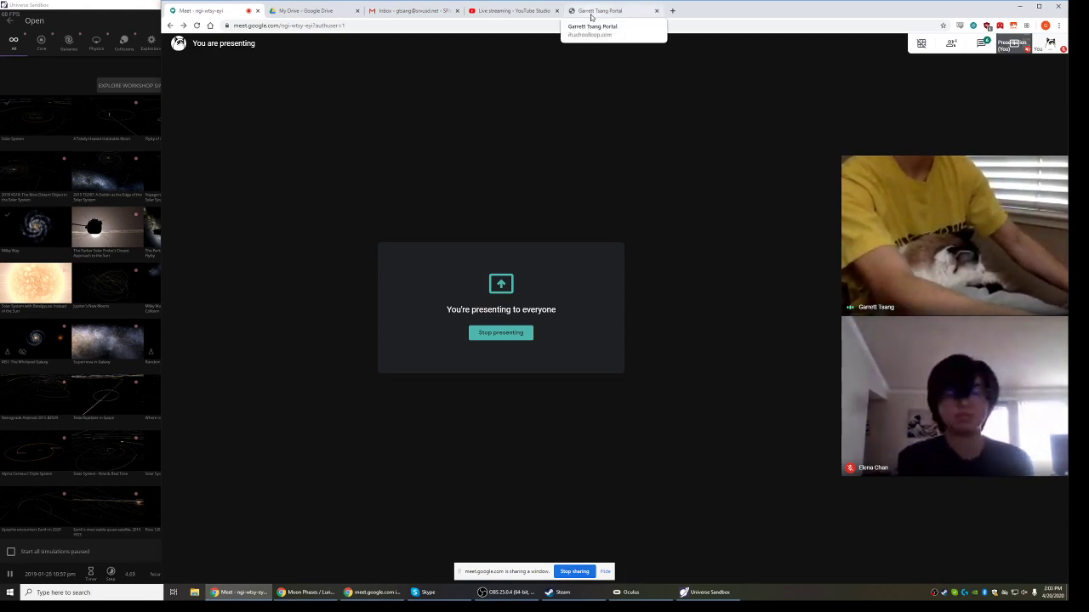
click(600, 11)
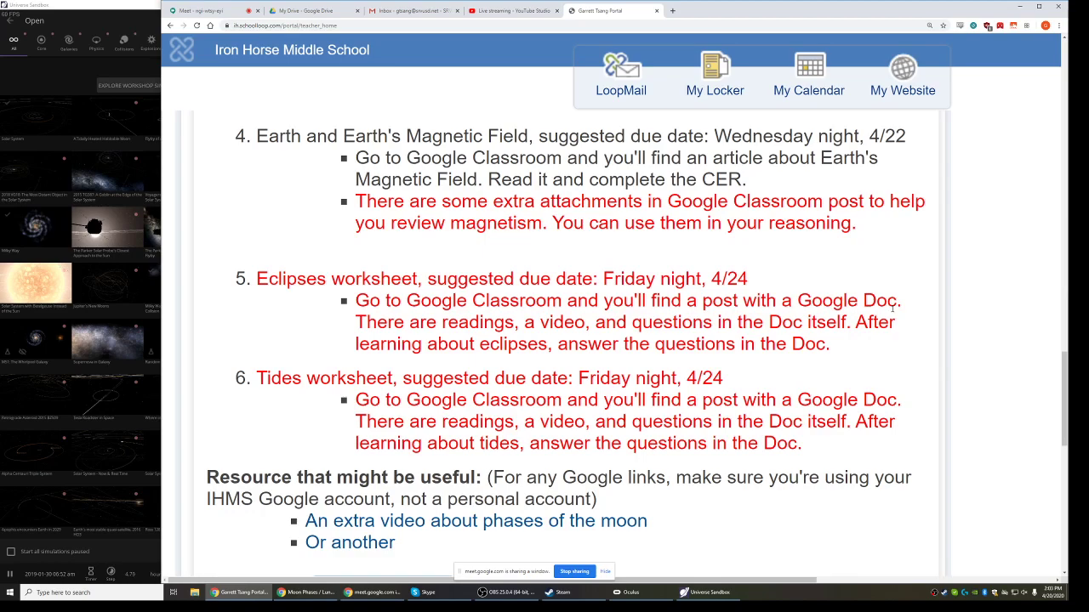
scroll(up, 3)
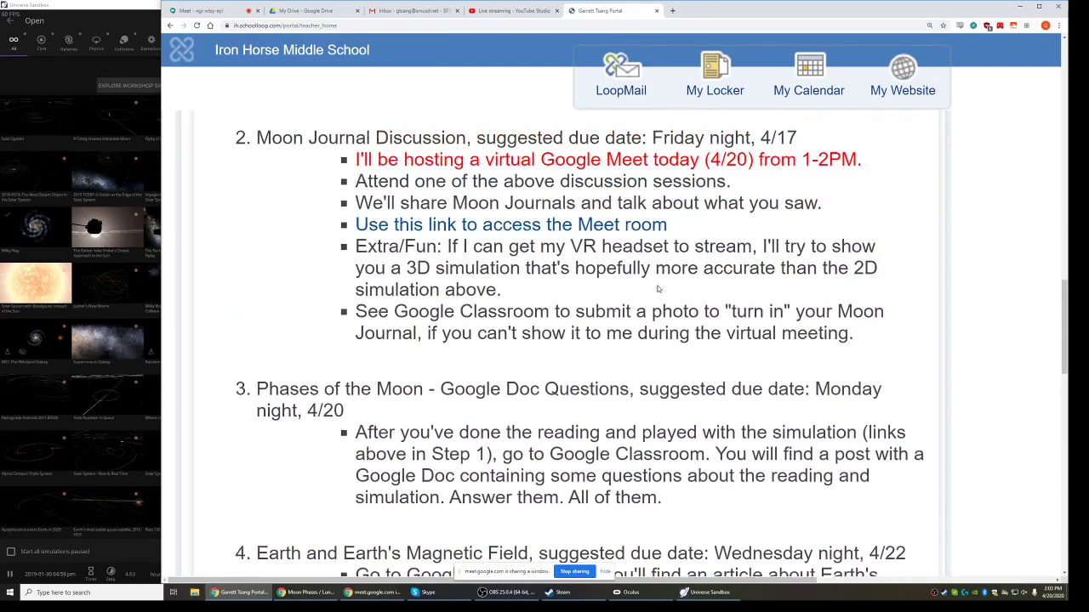
scroll(up, 3)
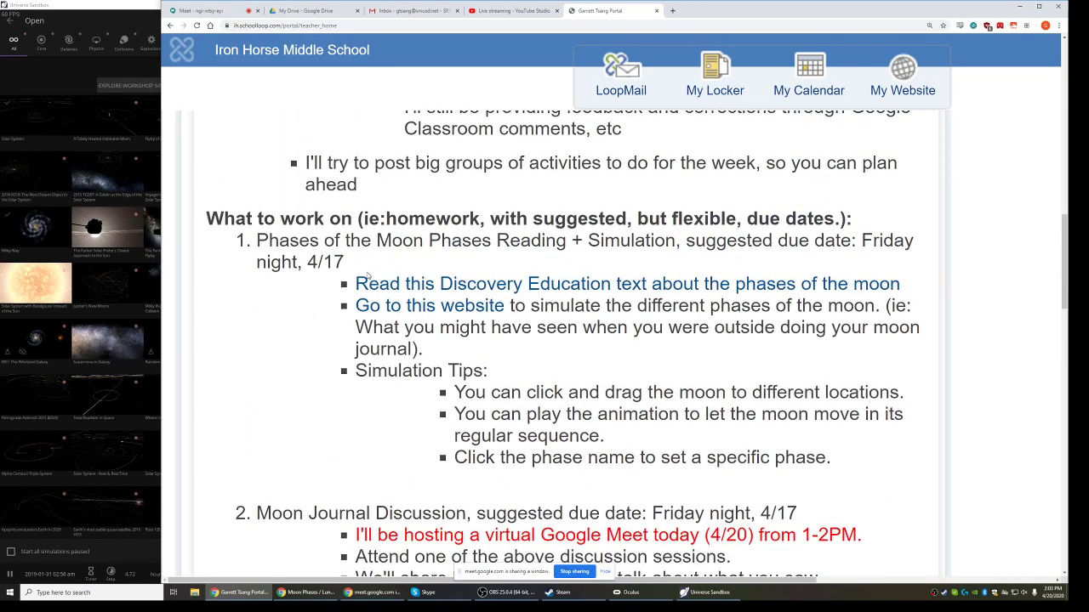
scroll(down, 3)
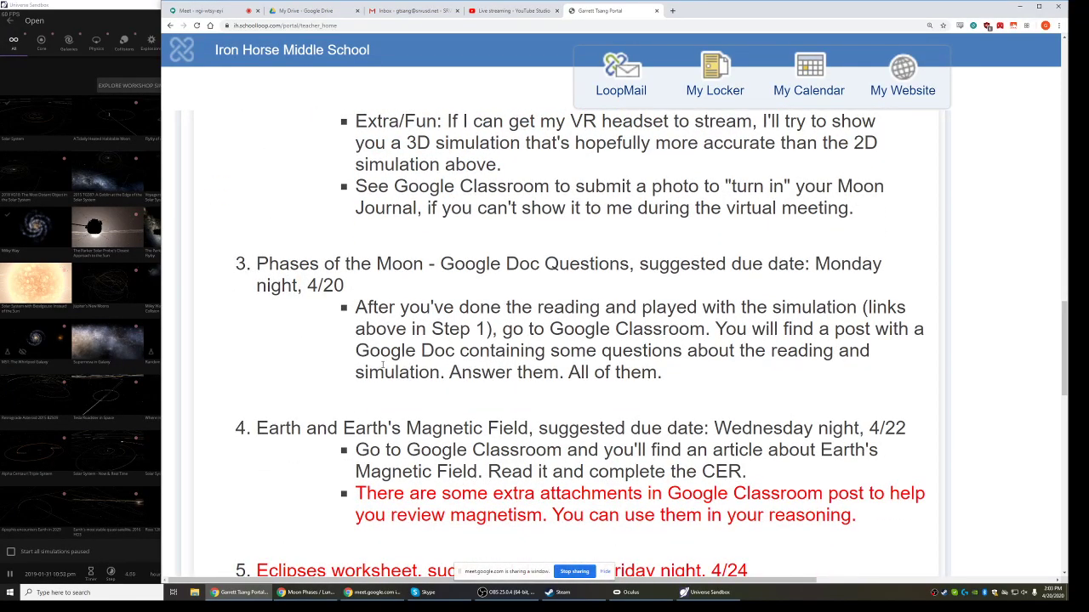
scroll(up, 3)
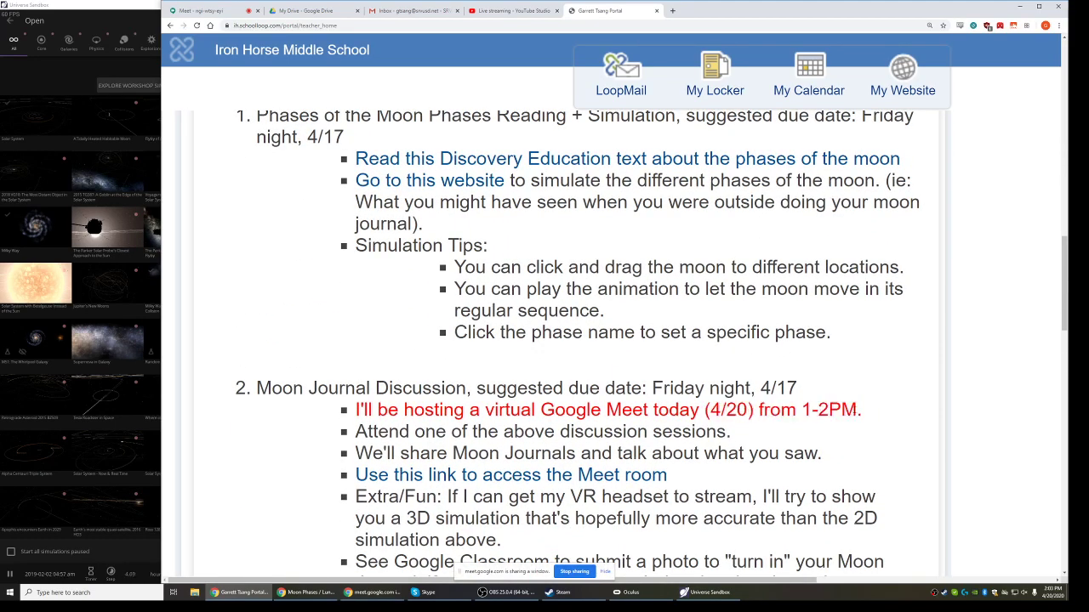
drag(755, 410, 859, 409)
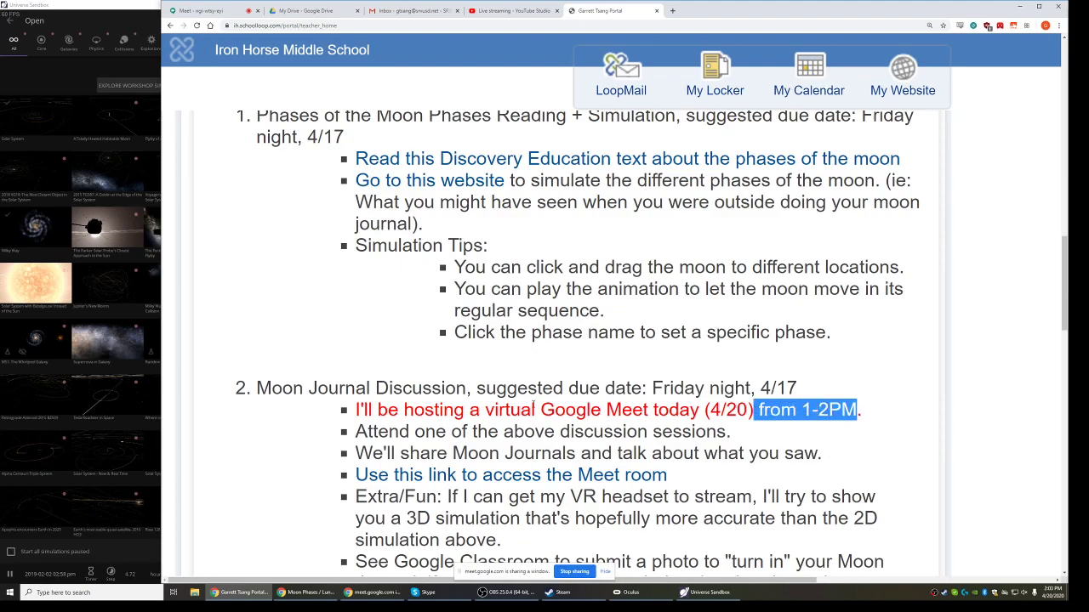
scroll(down, 3)
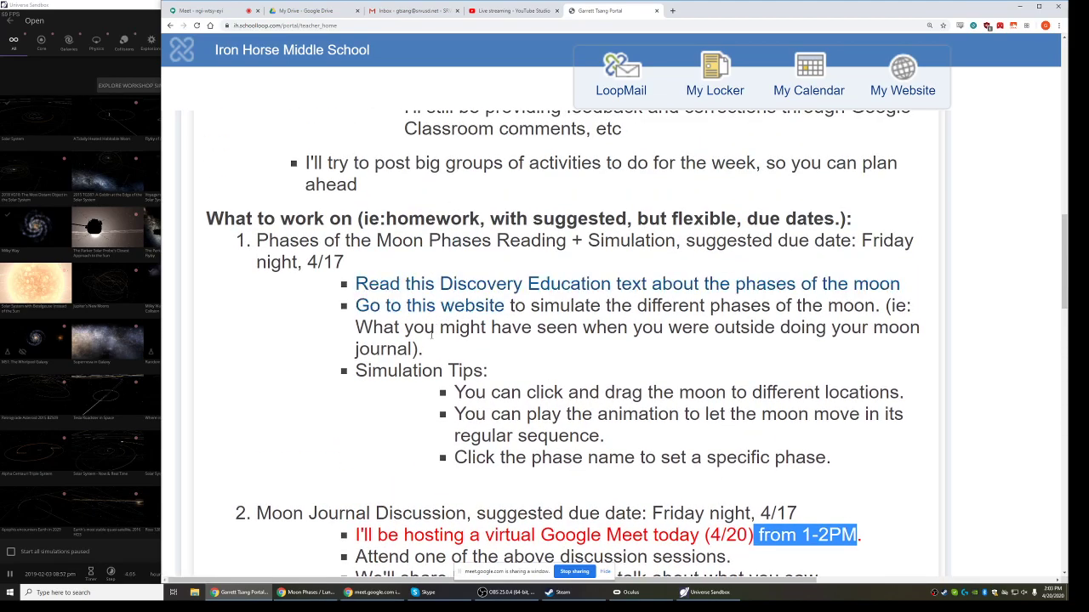
scroll(down, 3)
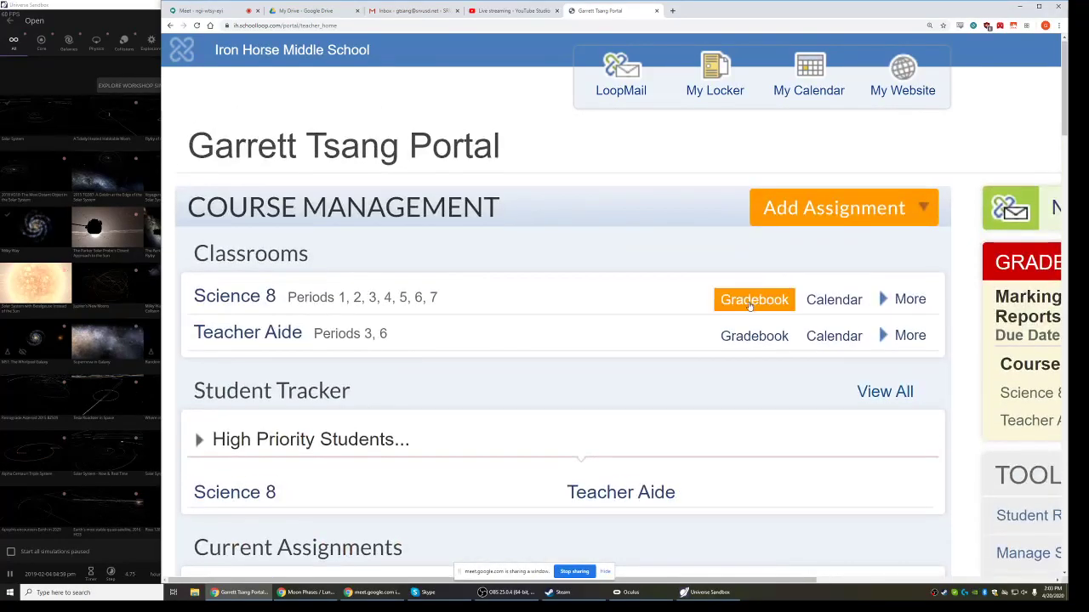
click(754, 299)
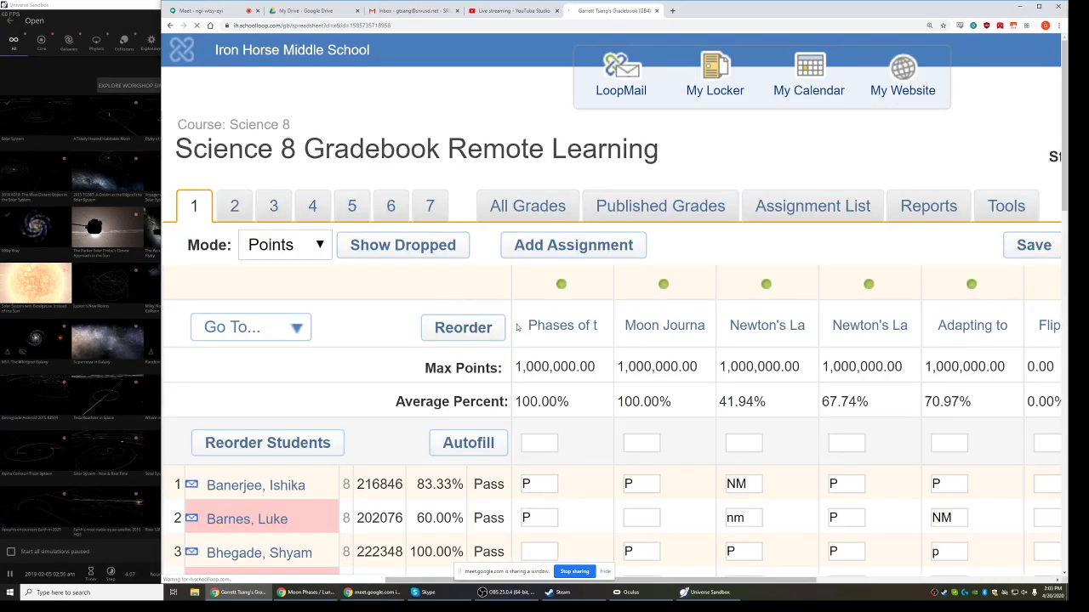
click(562, 325)
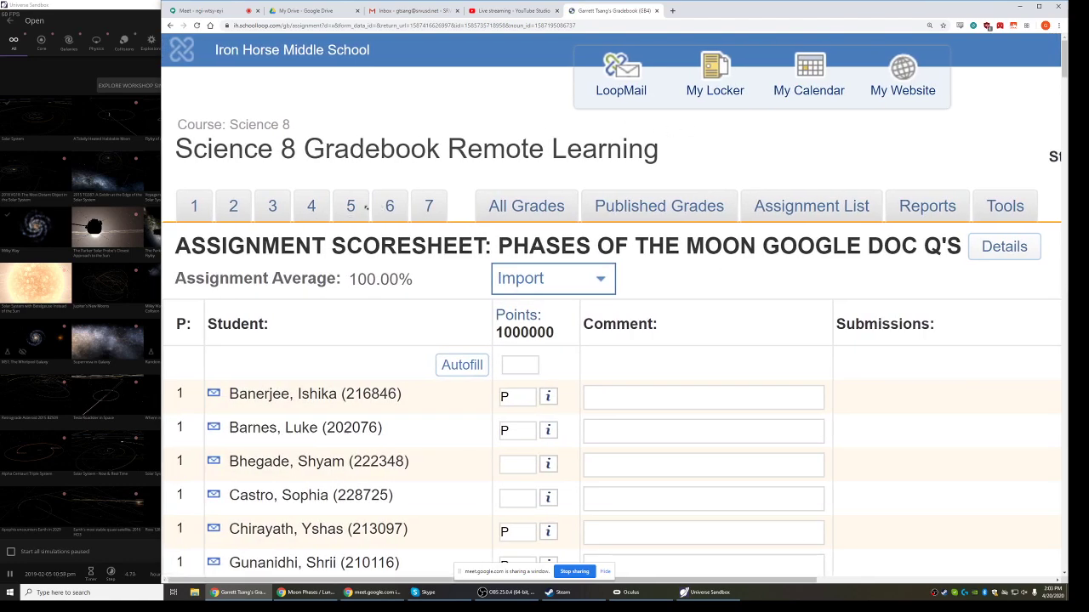
click(349, 206)
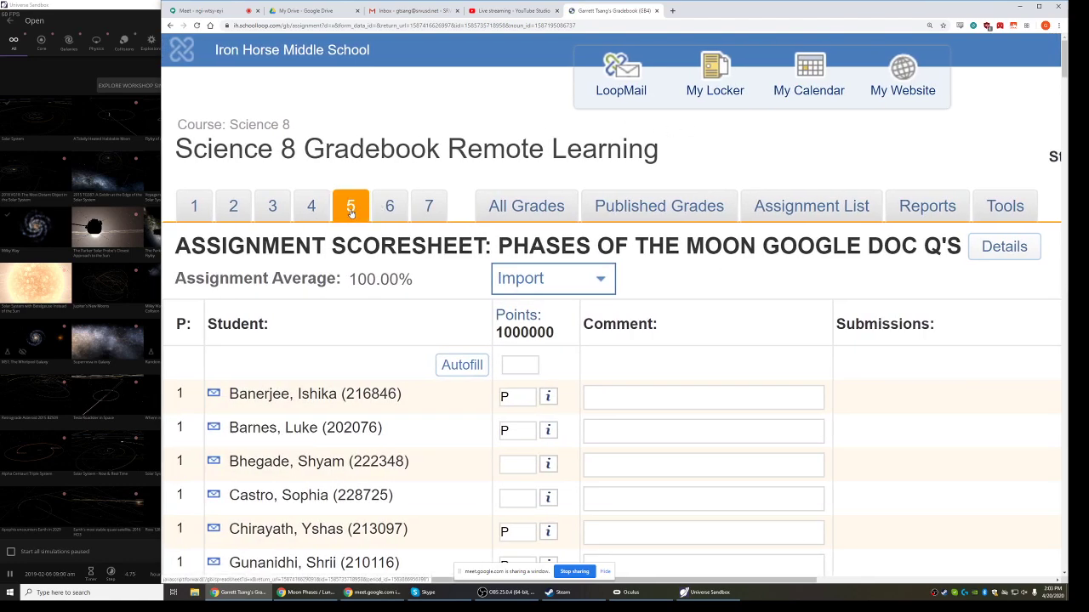
click(350, 206)
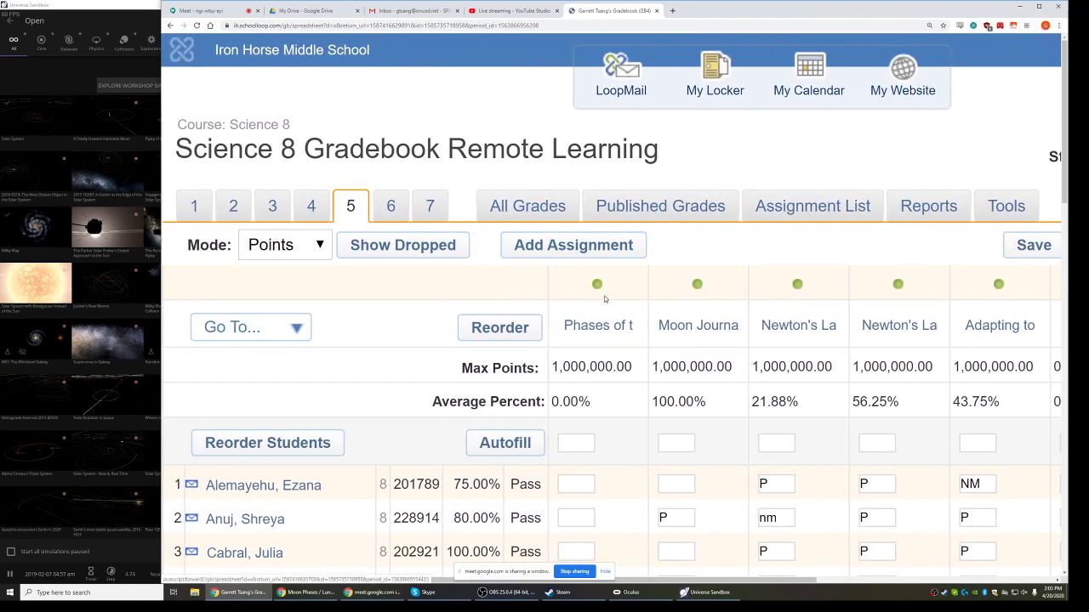
scroll(right, 3)
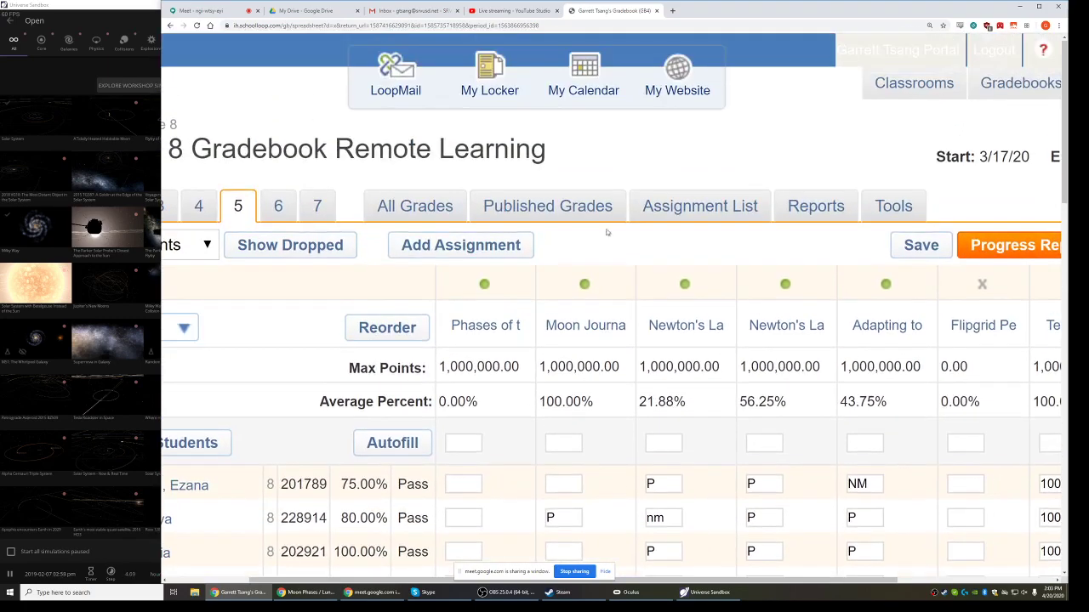
click(388, 206)
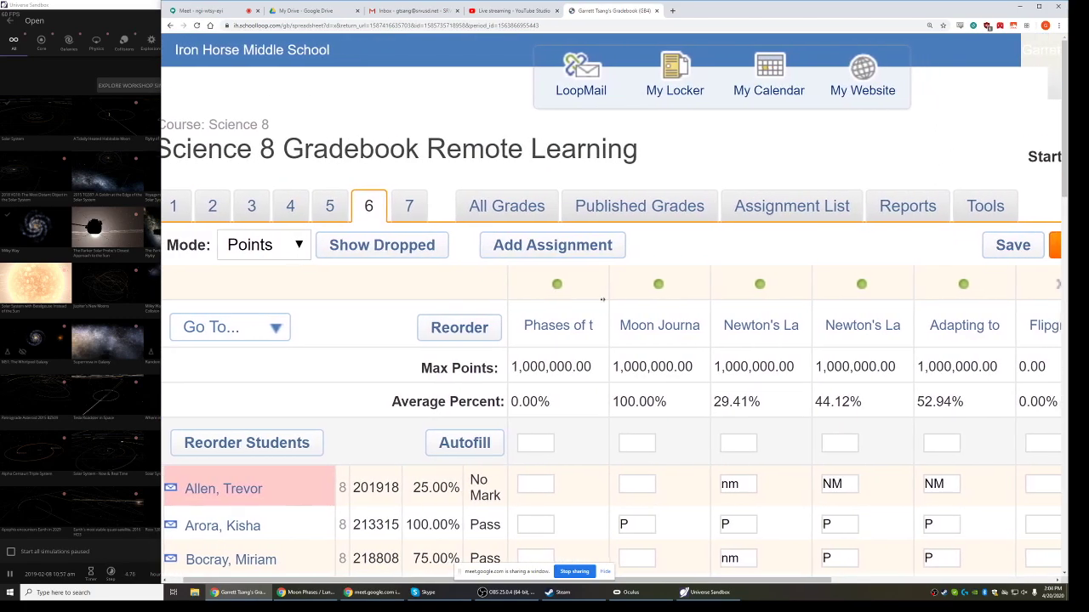
click(655, 288)
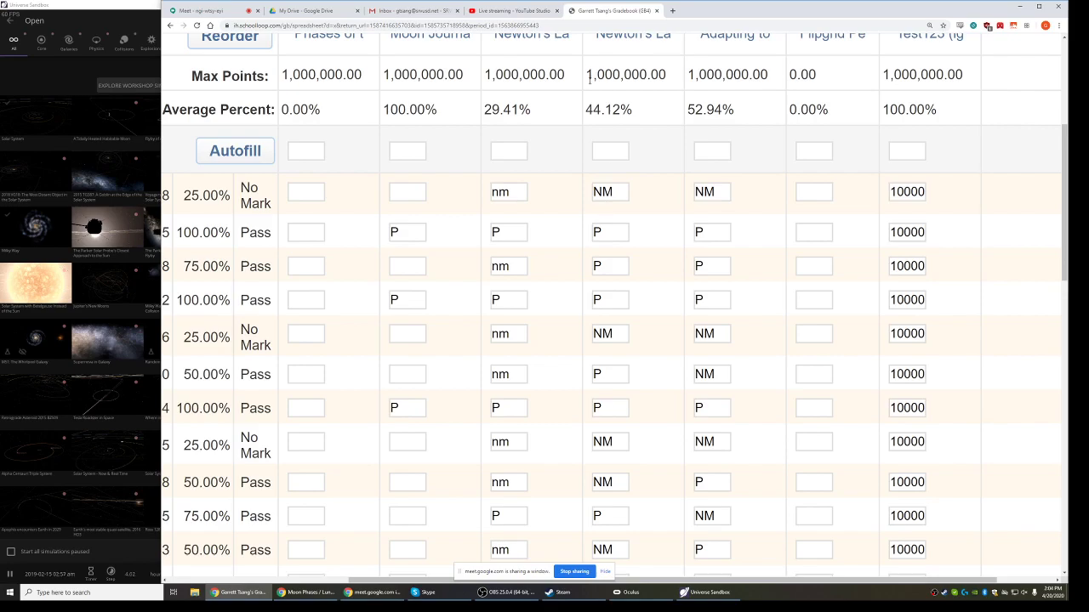
click(633, 117)
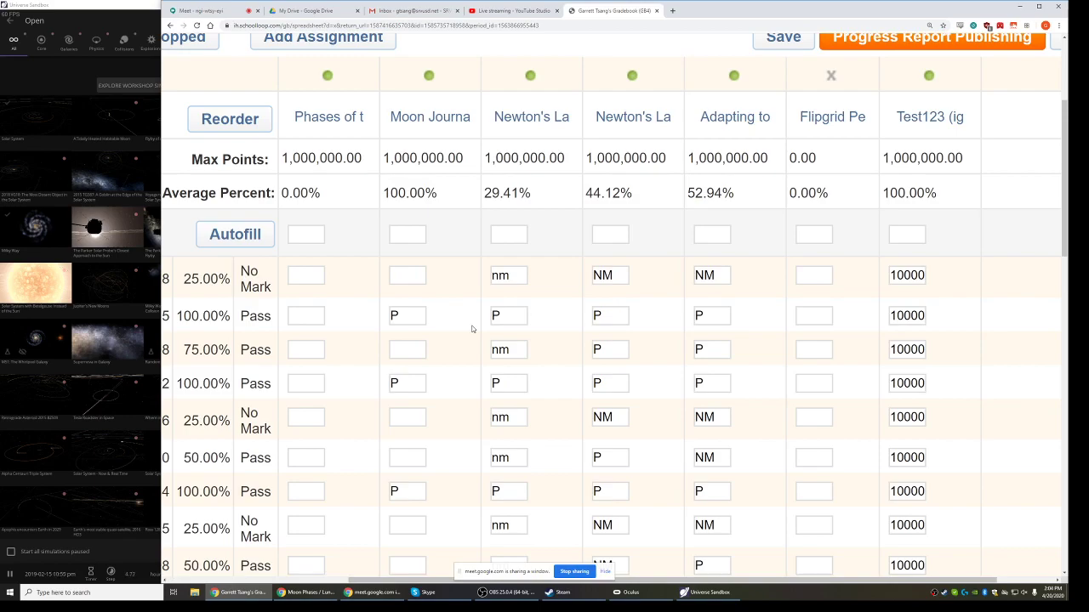
scroll(down, 3)
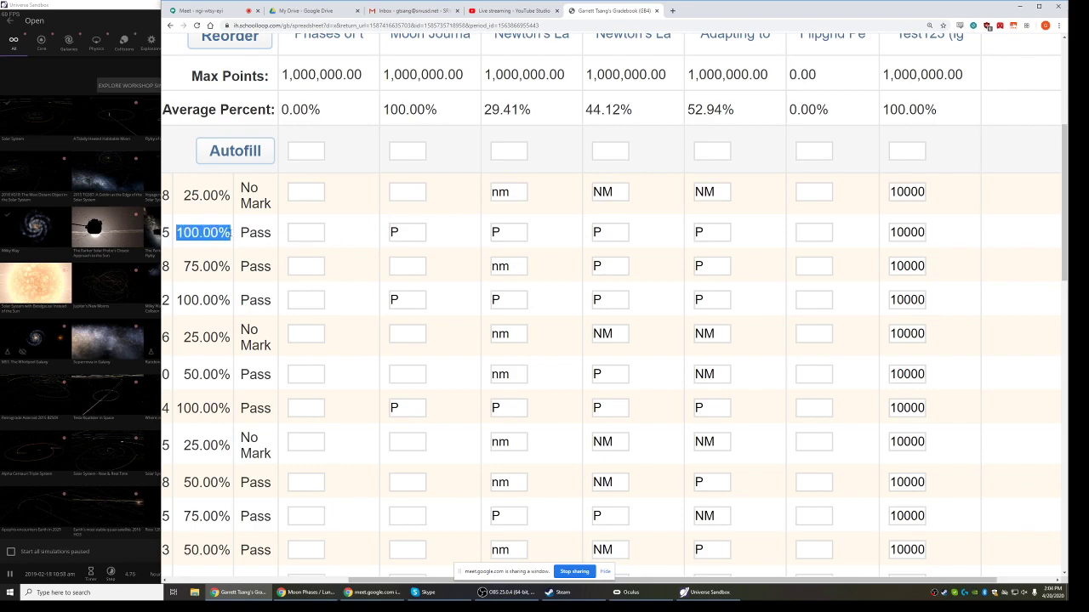
mouse_move(231, 238)
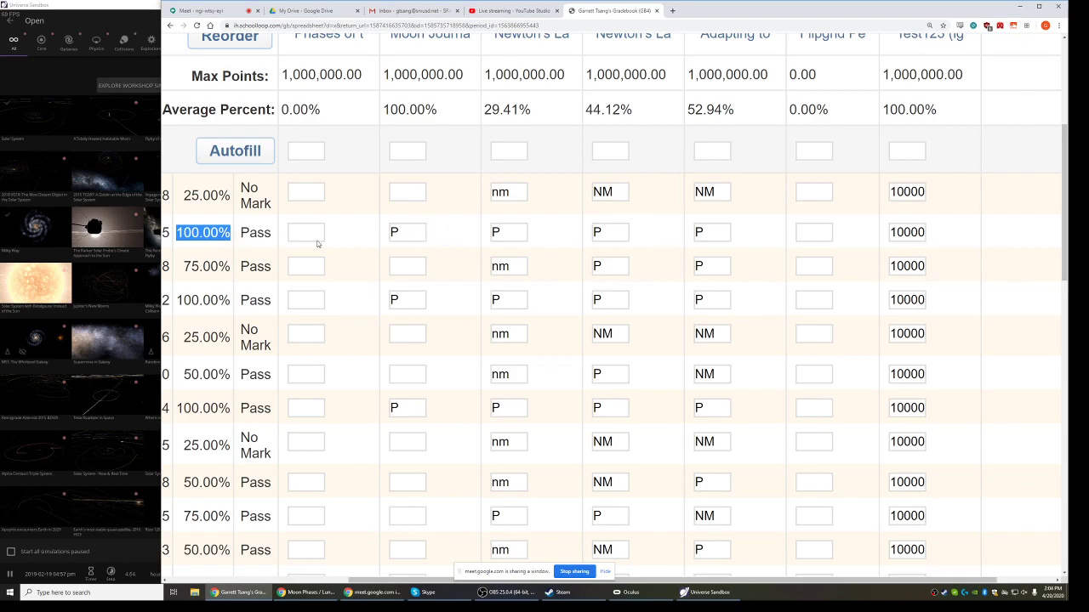
mouse_move(752, 202)
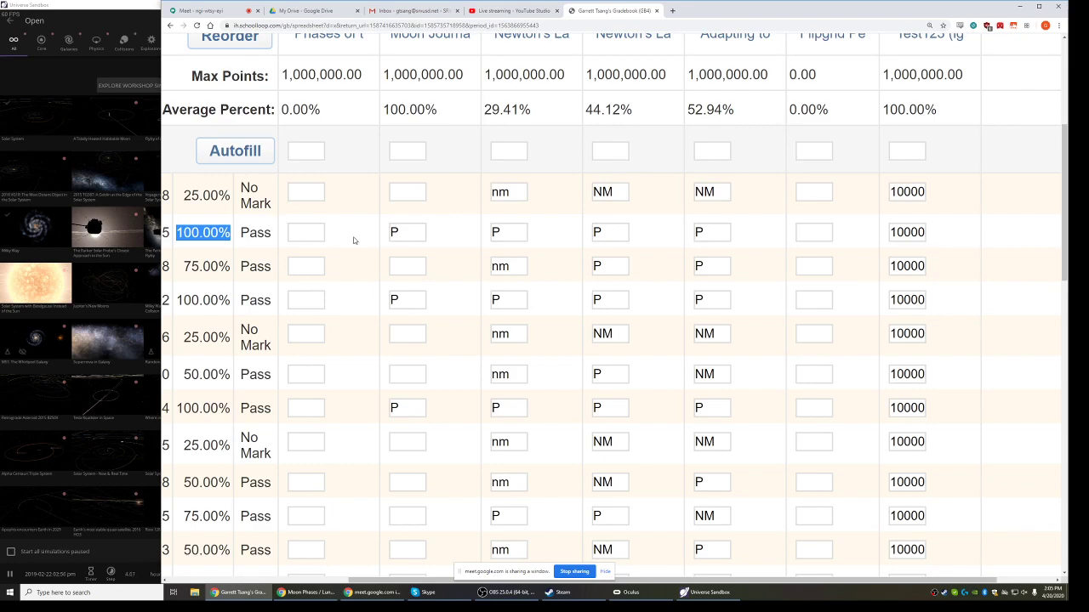
mouse_move(338, 250)
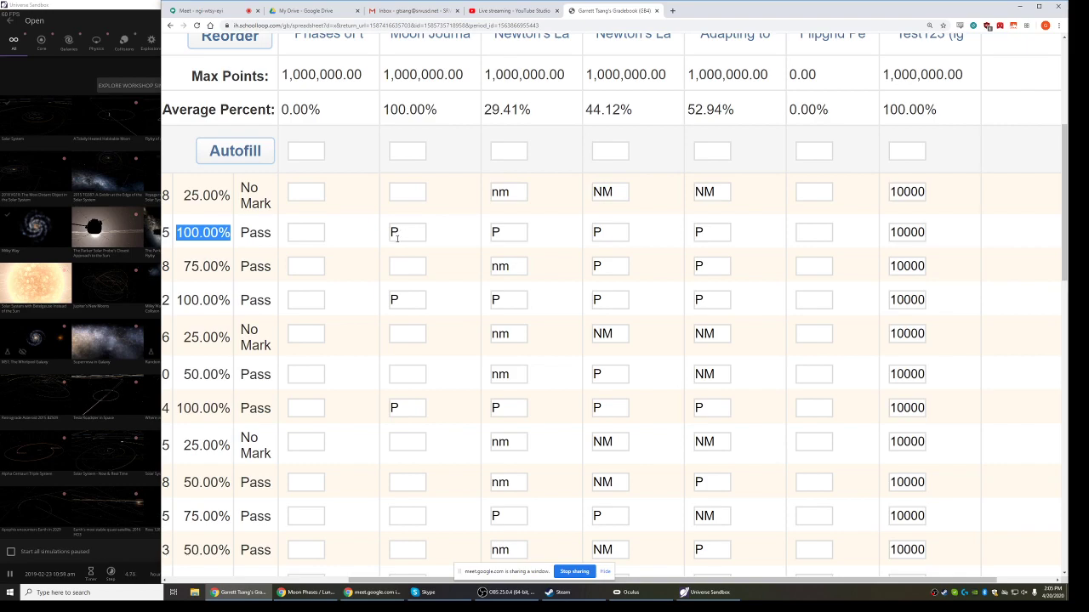
mouse_move(396, 240)
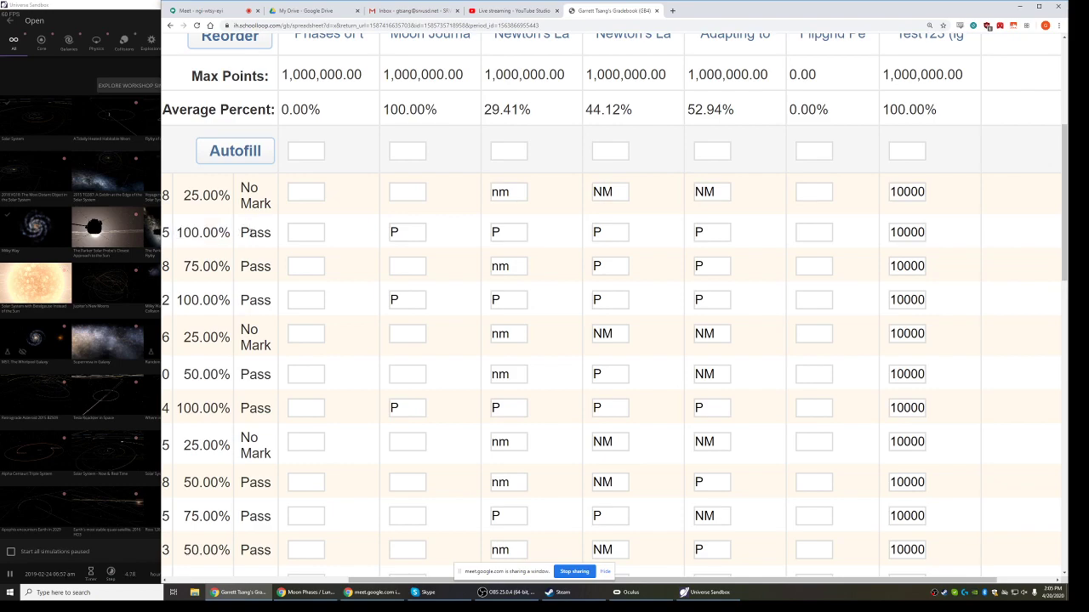
double_click(255, 232)
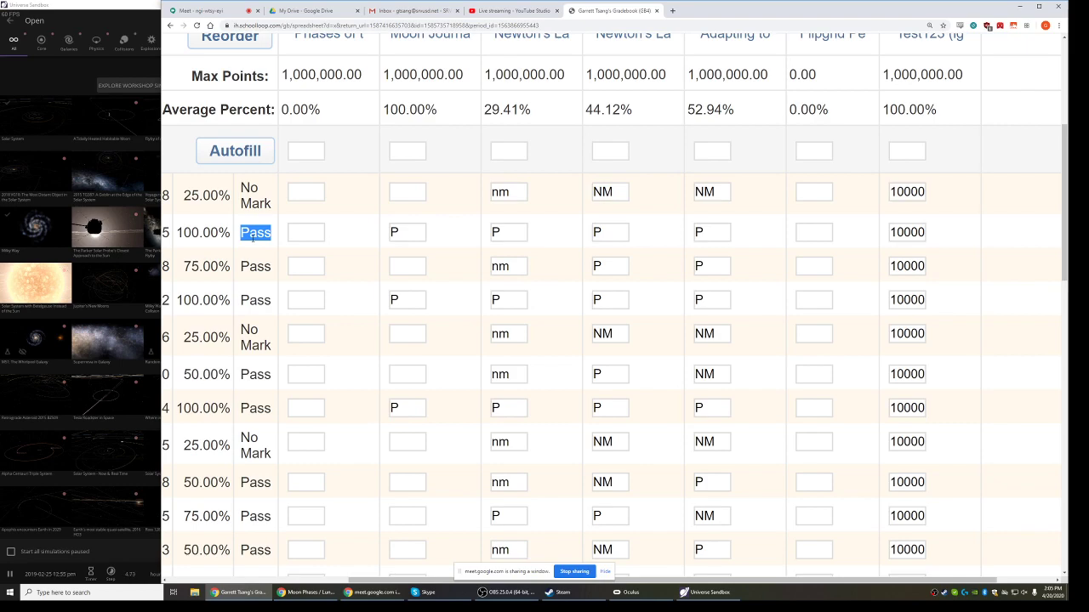
mouse_move(247, 176)
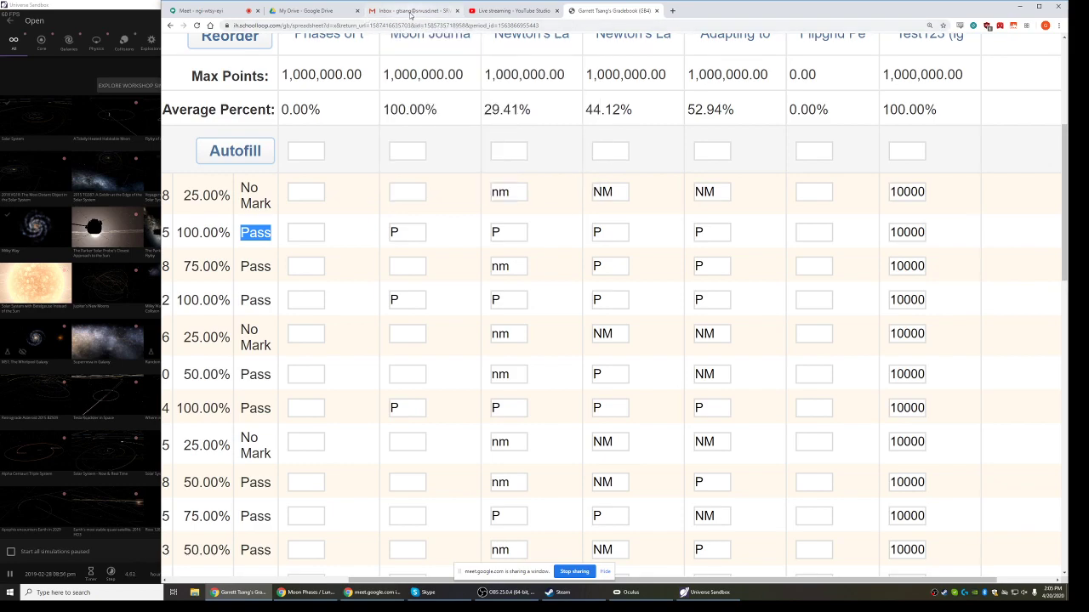
mouse_move(414, 10)
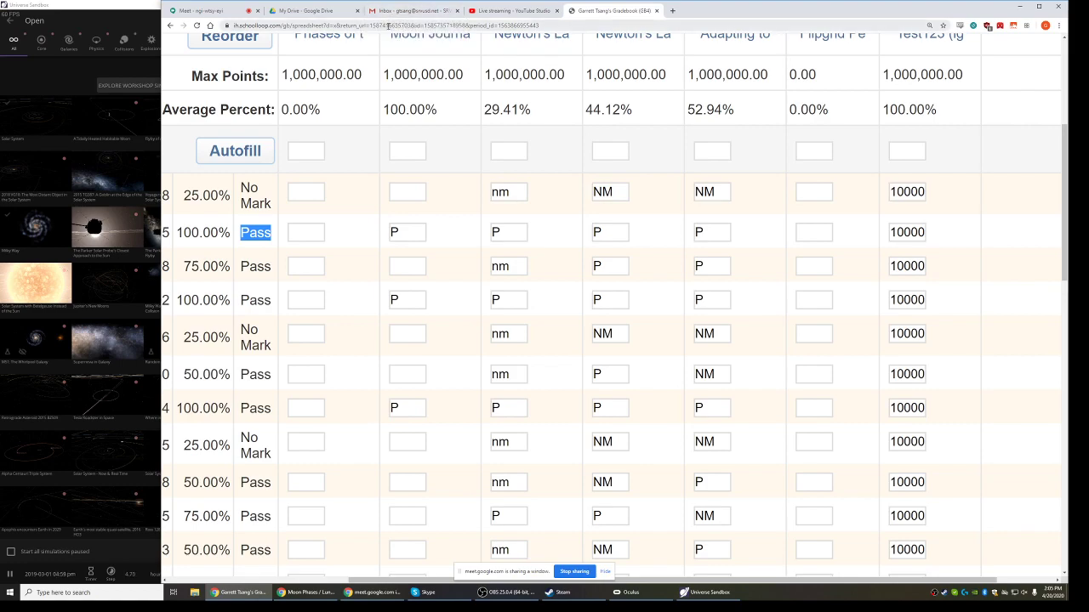
click(329, 35)
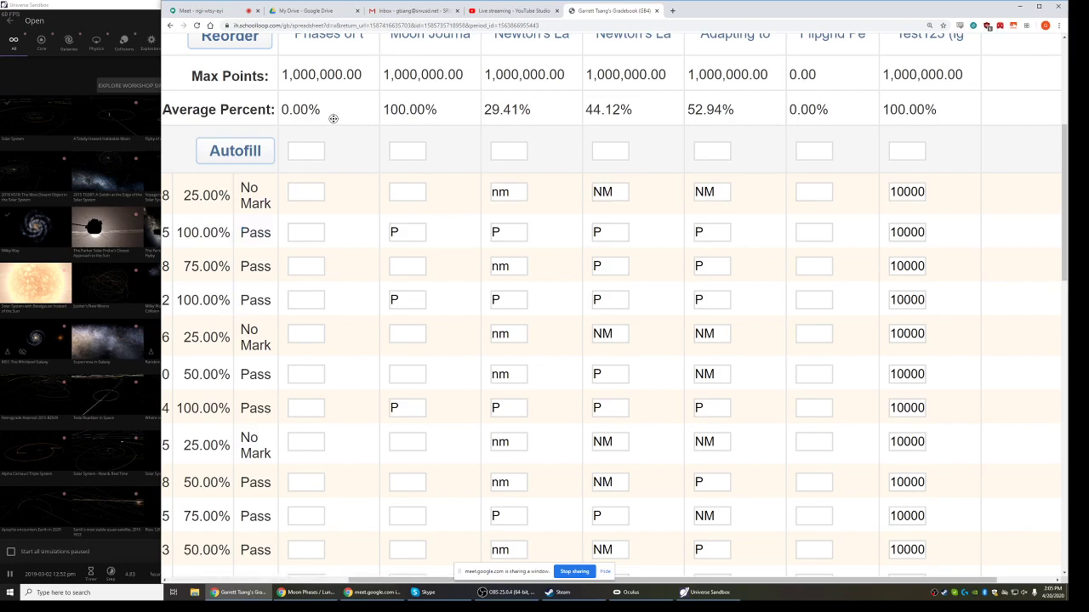
Scroll through the Science 8 gradebook's student rows and average percentages
scroll(up, 3)
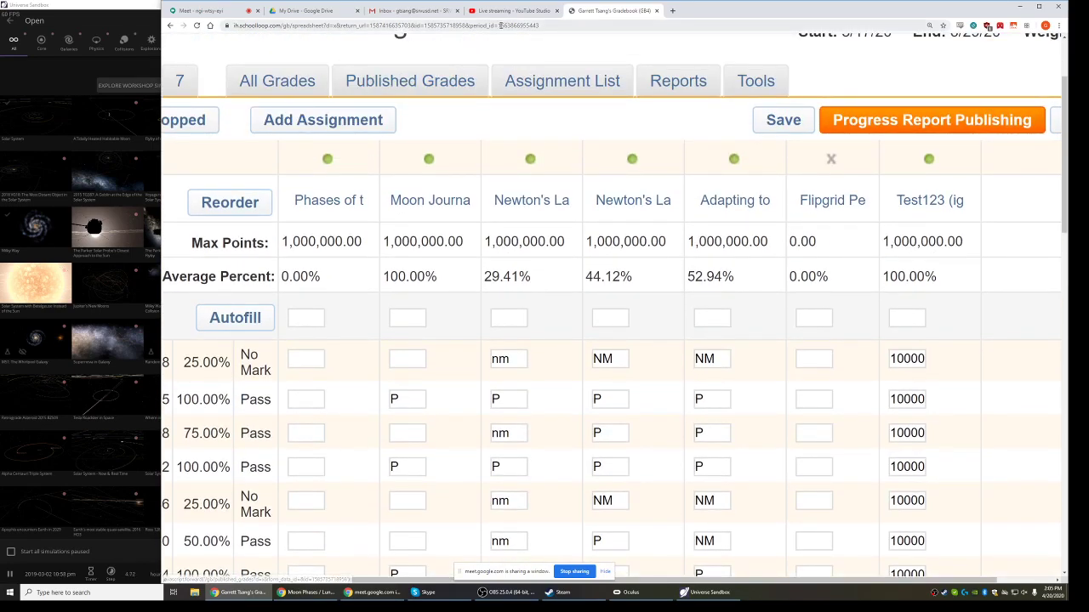
scroll(down, 3)
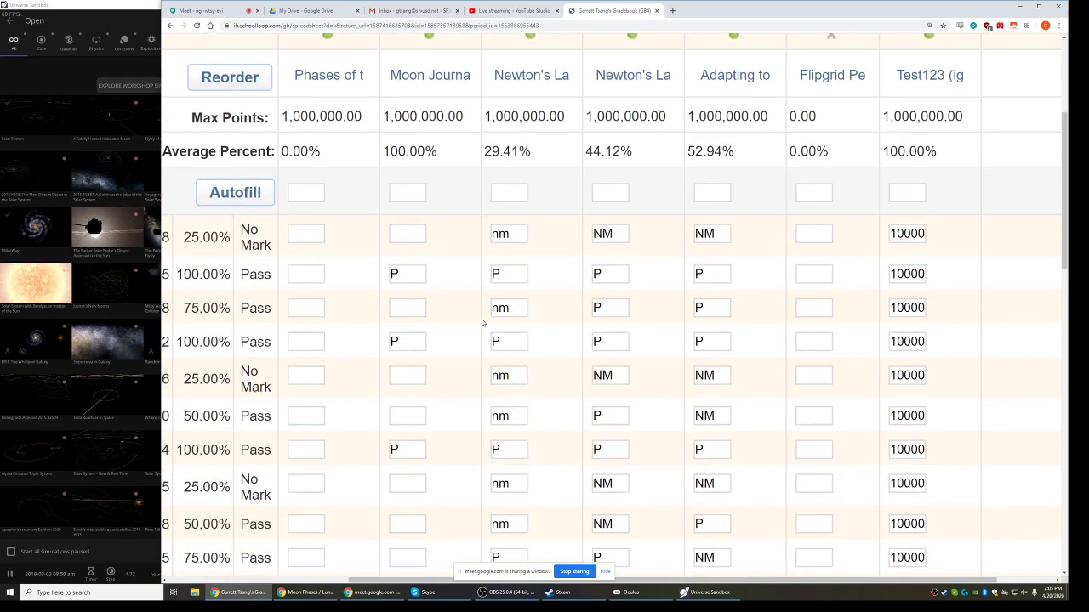
scroll(down, 3)
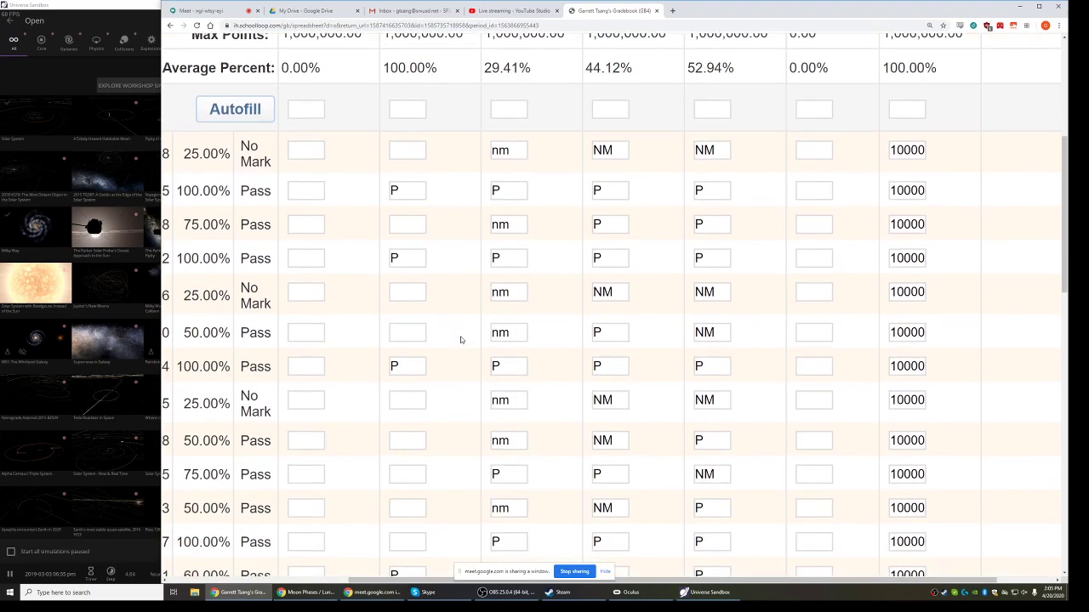
scroll(down, 3)
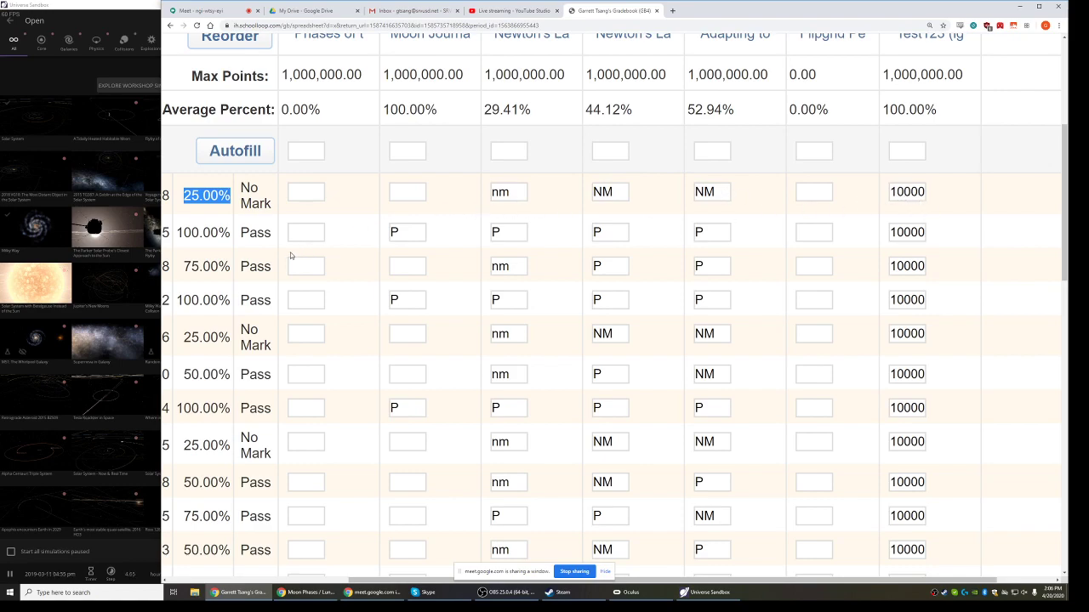
mouse_move(271, 264)
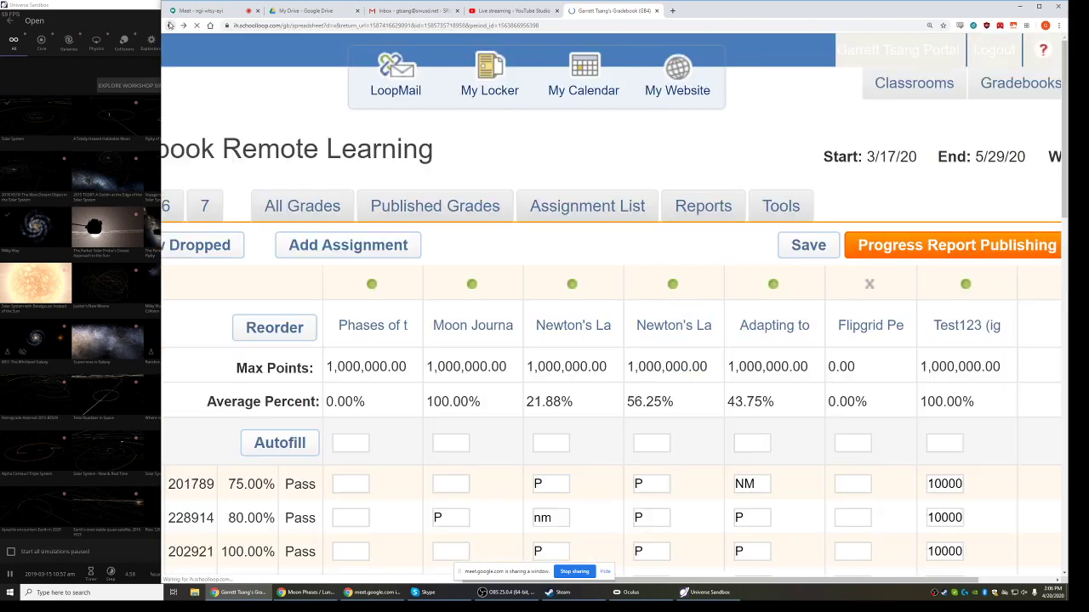
From the portal home, expand the 4/20/20 Science Class Summary, then return to Meet
click(897, 49)
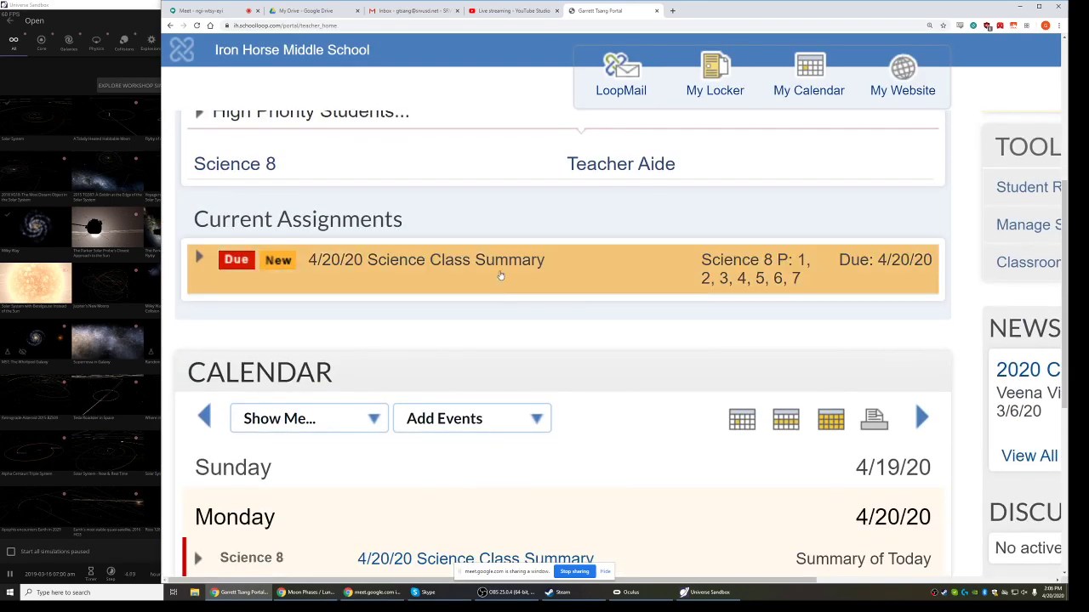
click(425, 259)
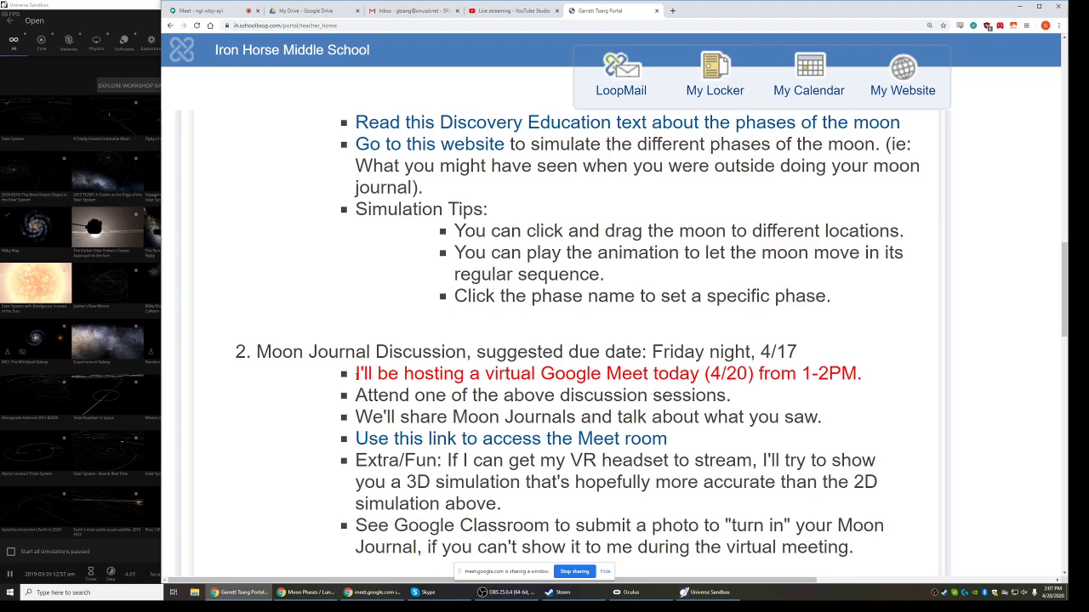
drag(356, 373, 667, 438)
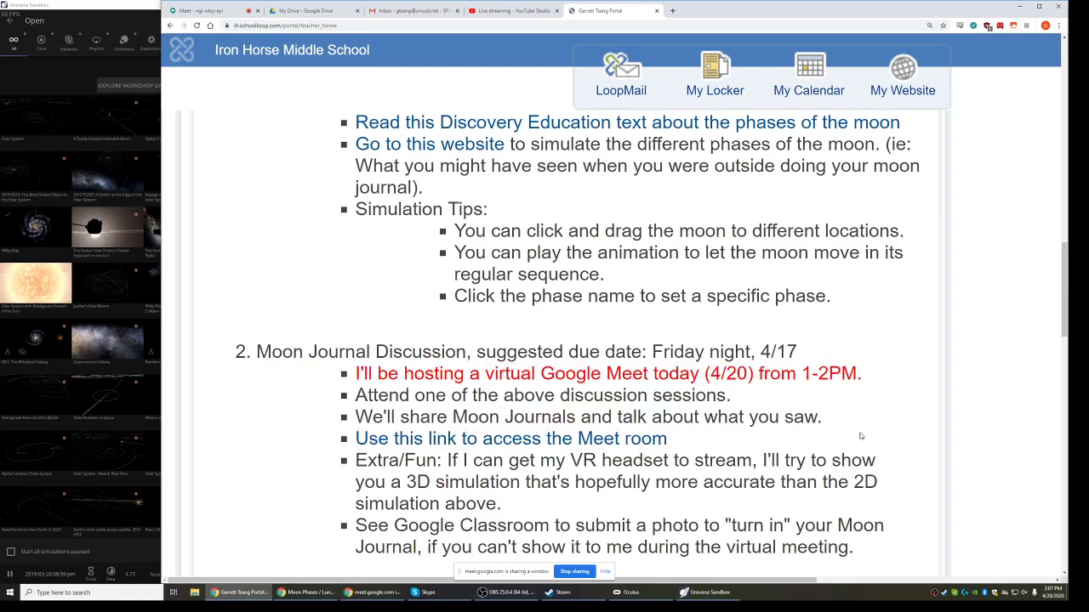
scroll(down, 3)
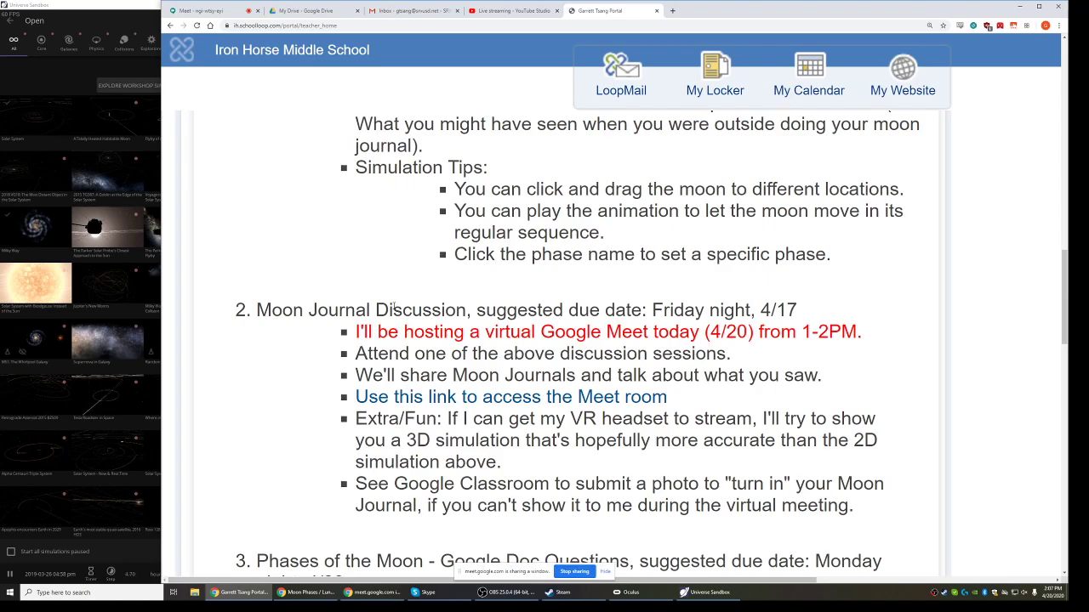
mouse_move(475, 35)
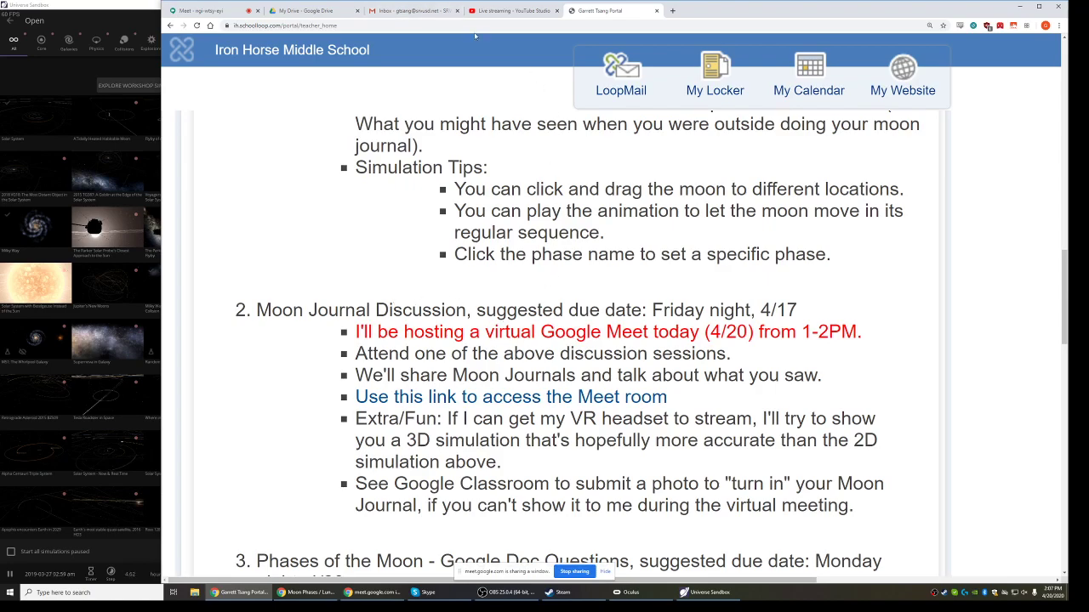
click(202, 10)
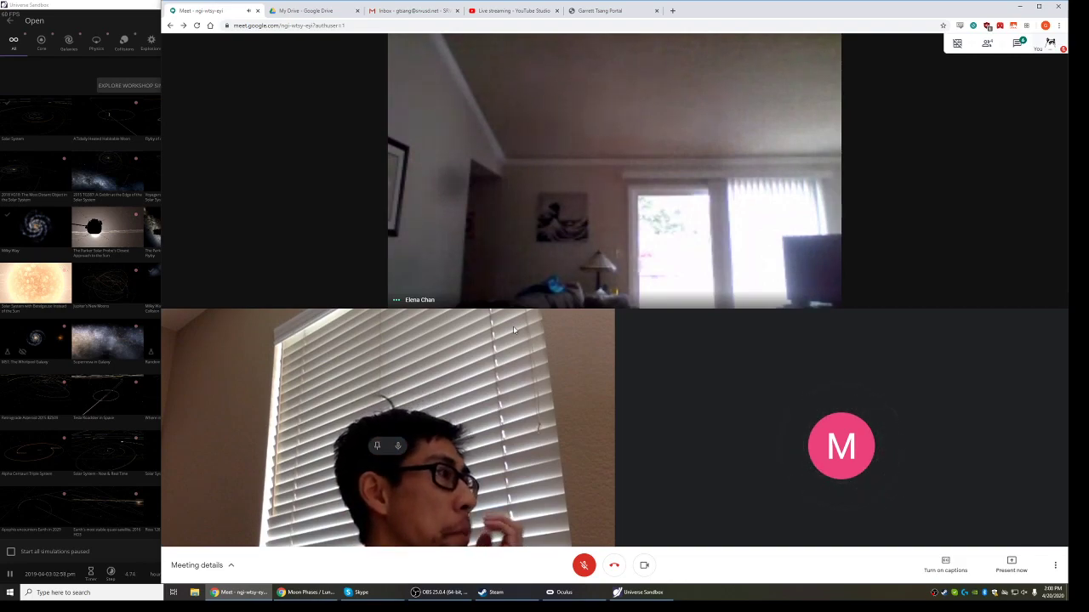
Go to the YouTube Studio live dashboard and begin ending the 4/20 moon stream
click(611, 10)
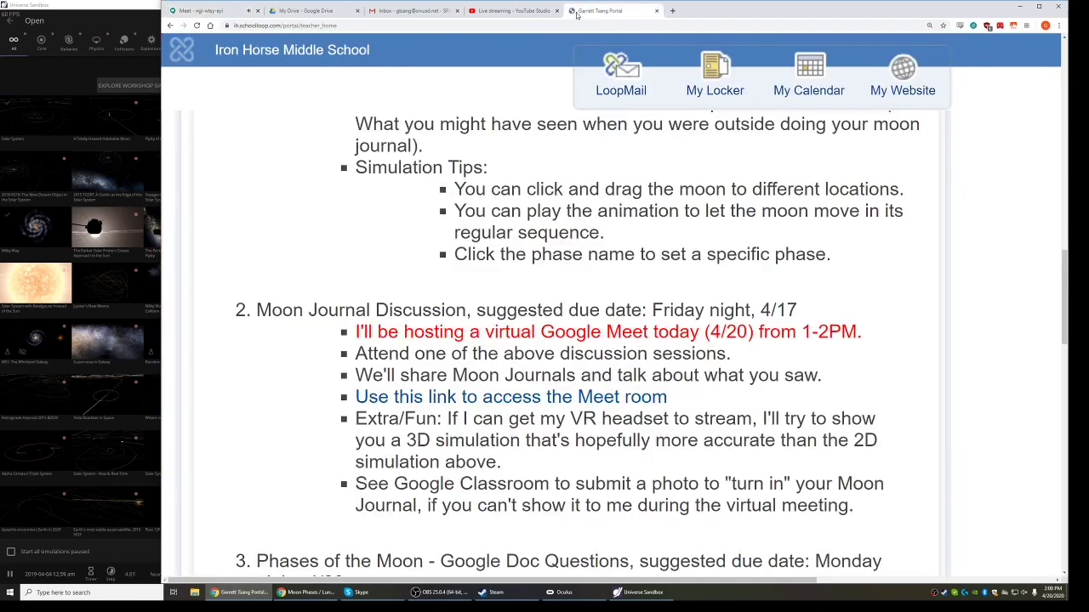
click(510, 11)
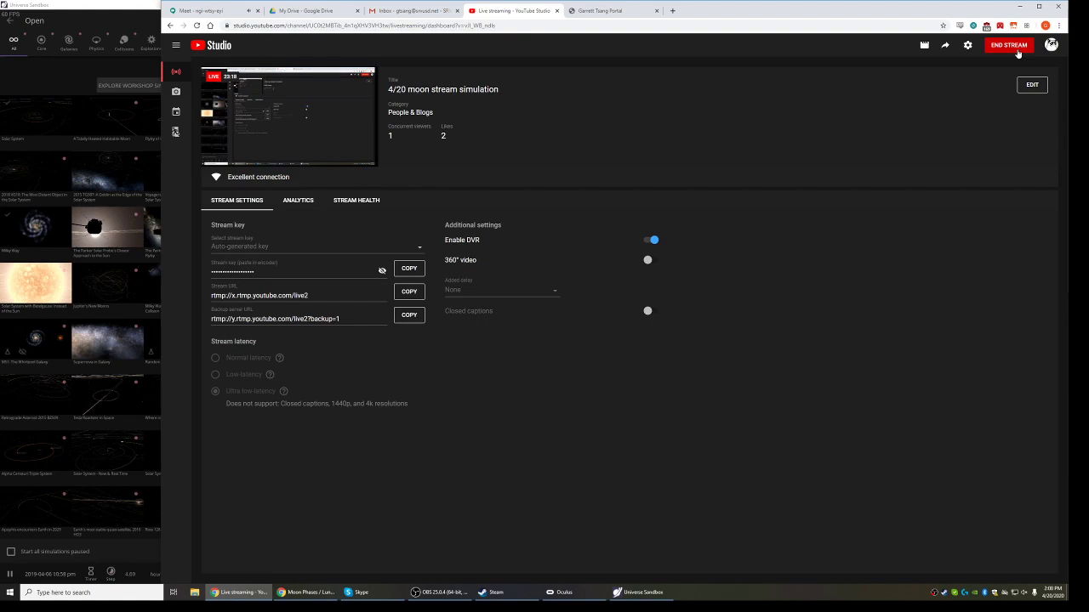
click(1009, 45)
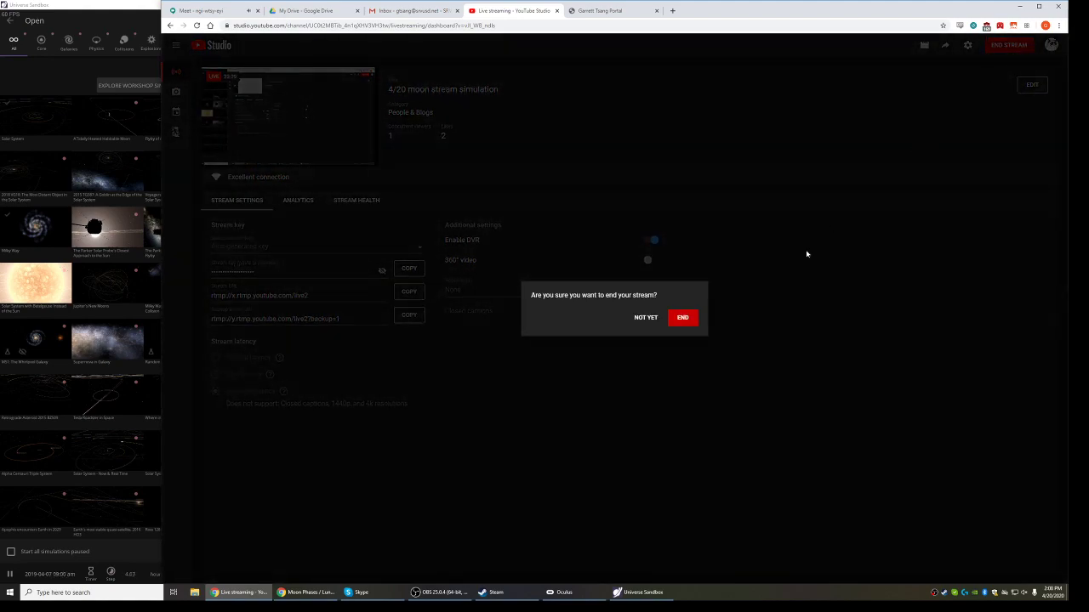